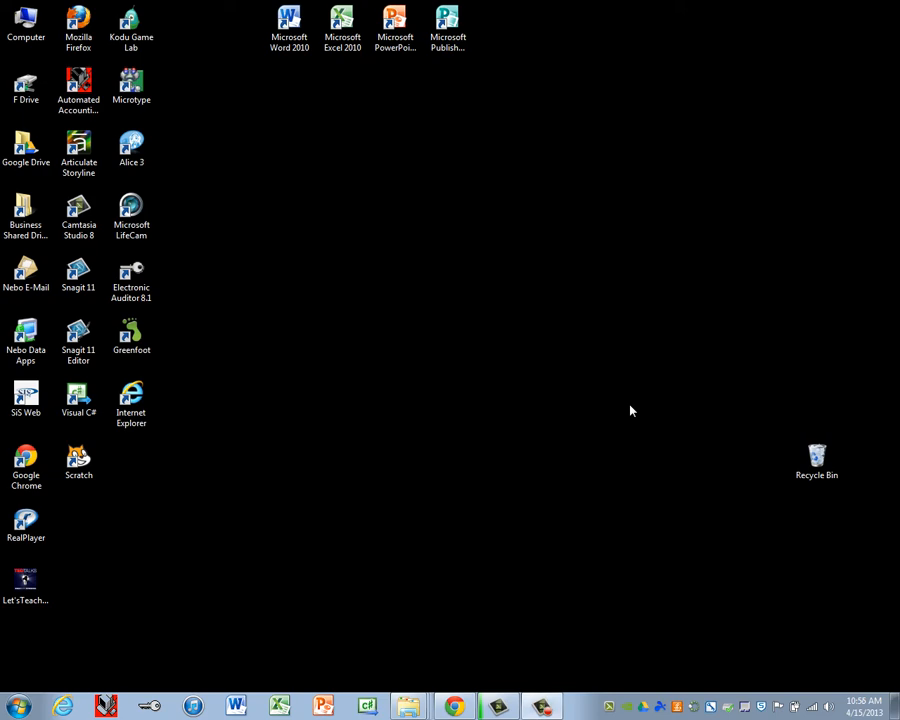
mouse_move(544, 180)
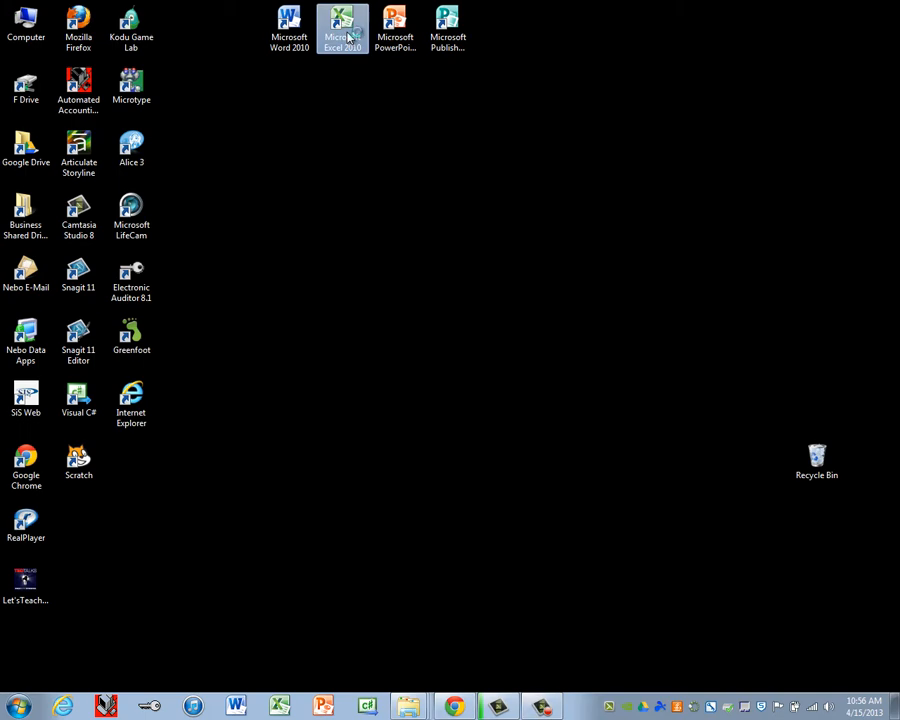
- Launch Microsoft Excel 2010 with a new blank workbook from the desktop shortcut
double_click(342, 28)
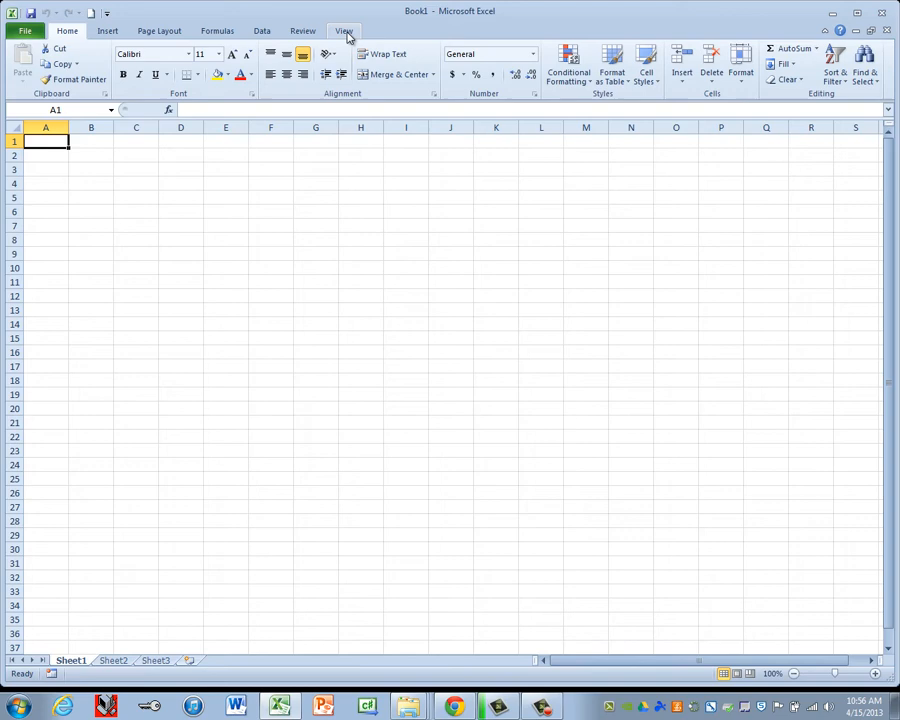
mouse_move(46, 140)
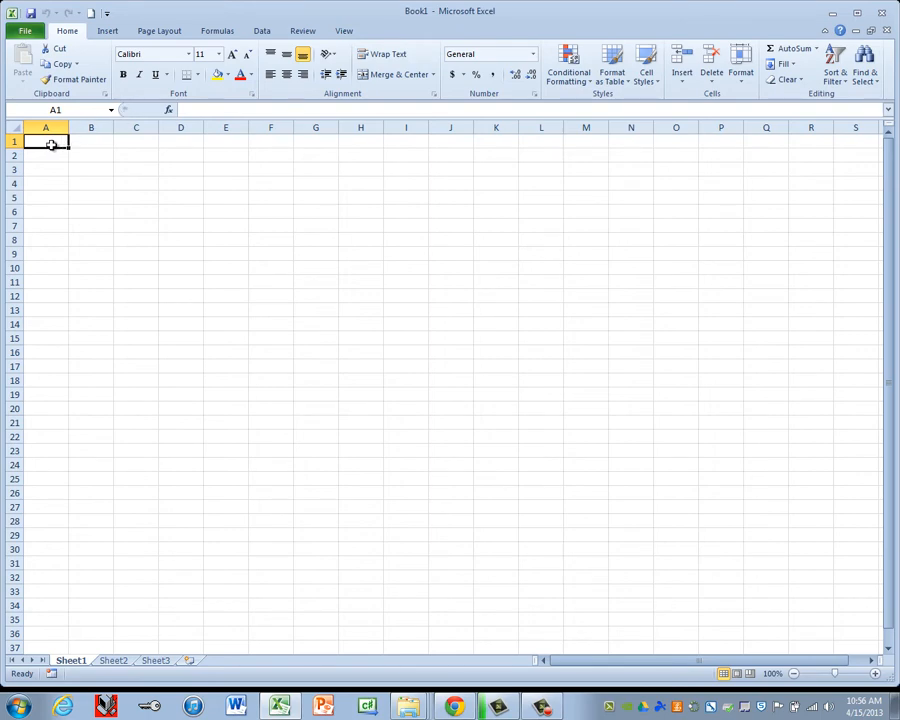
- Enter QUICKPRINT PUBLISHING COMPANY in A1 and Travel Expense Report in A2
text(QUIC)
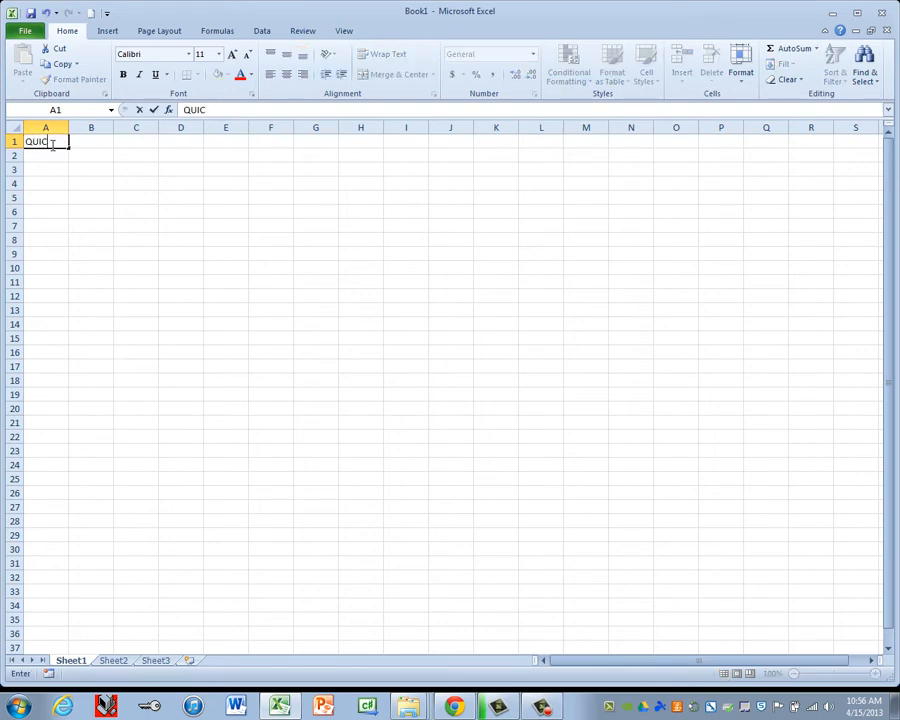
text(KPRINT PUBLISHING COMPANY)
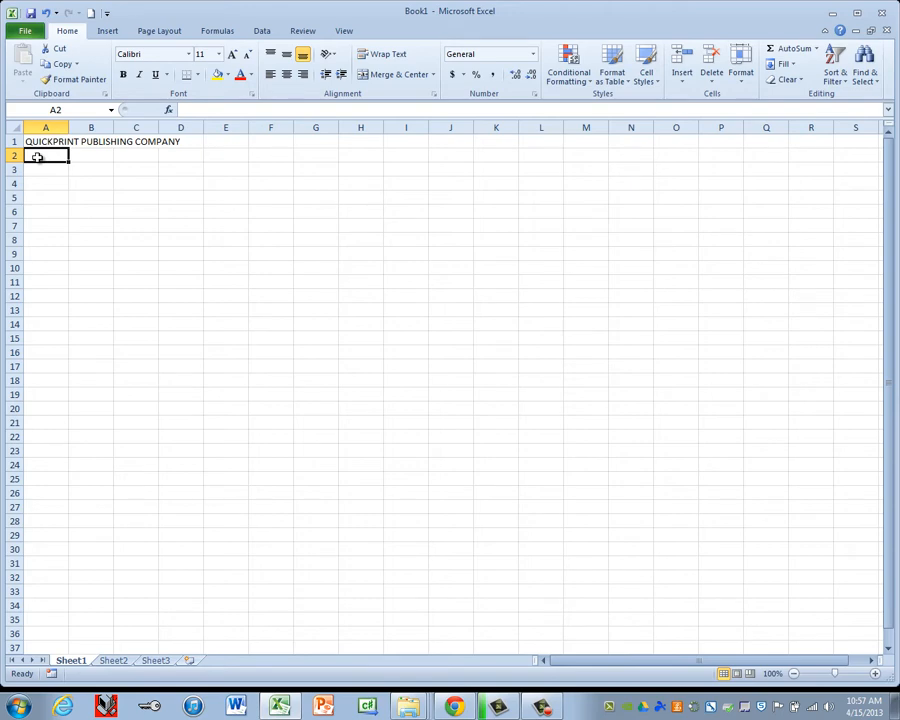
text(Travel)
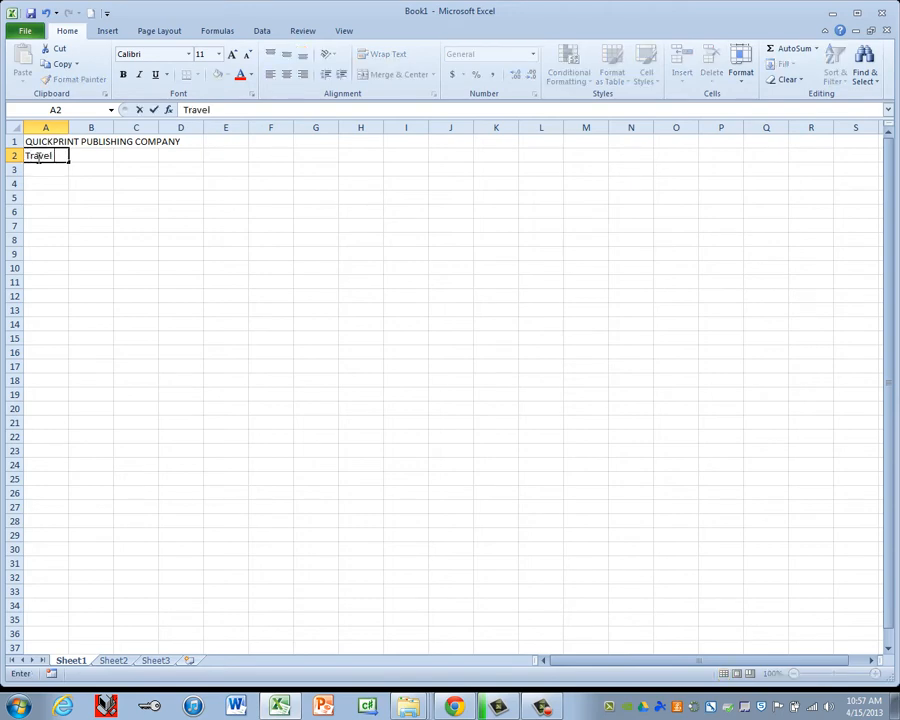
text(Expense Repor)
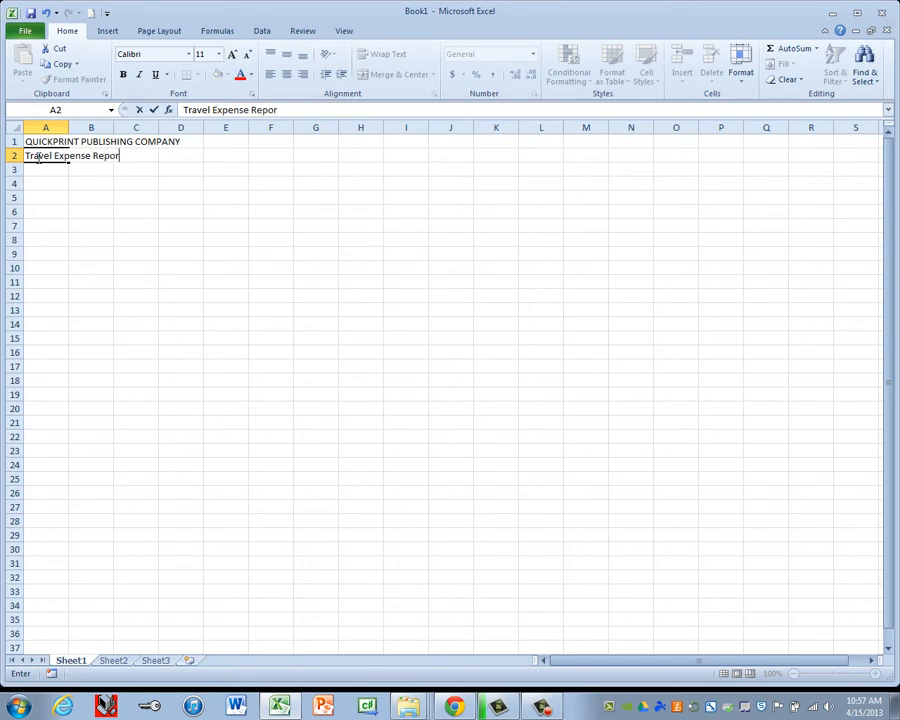
key(Return)
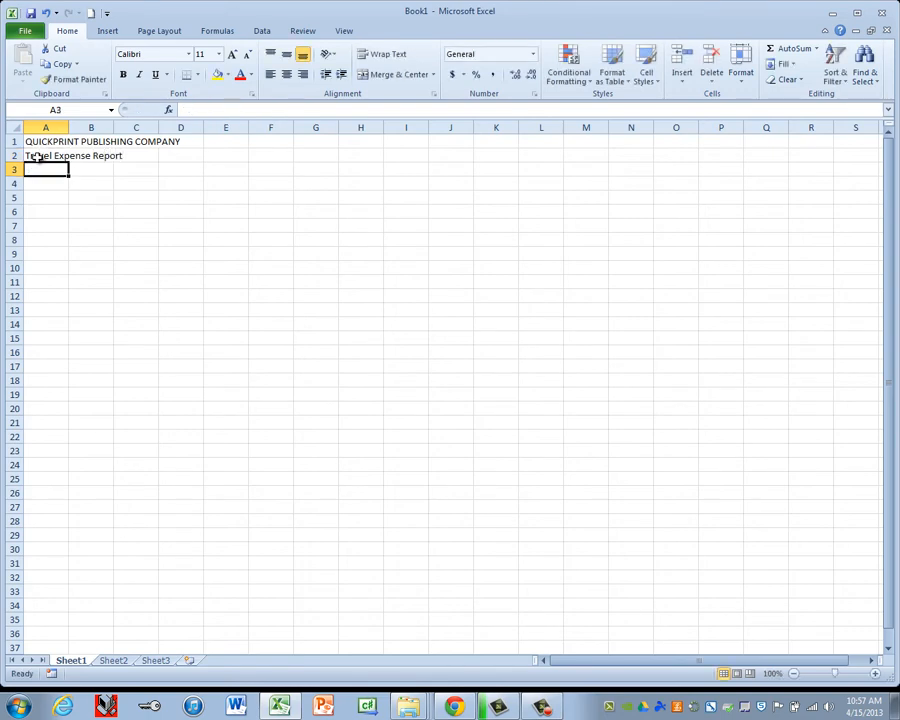
text(N)
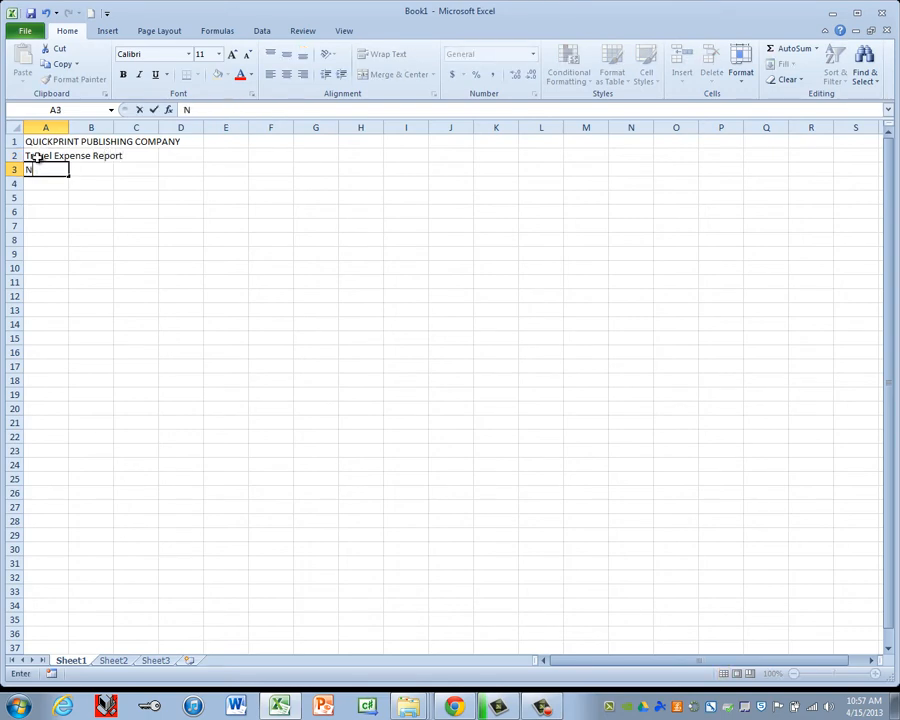
text(ame:)
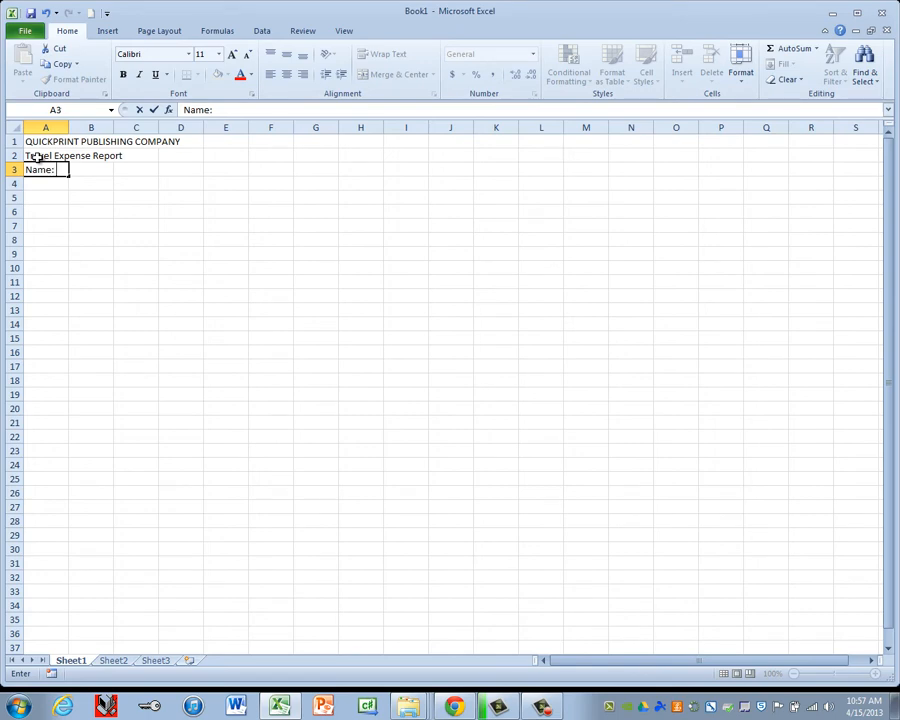
text(John M)
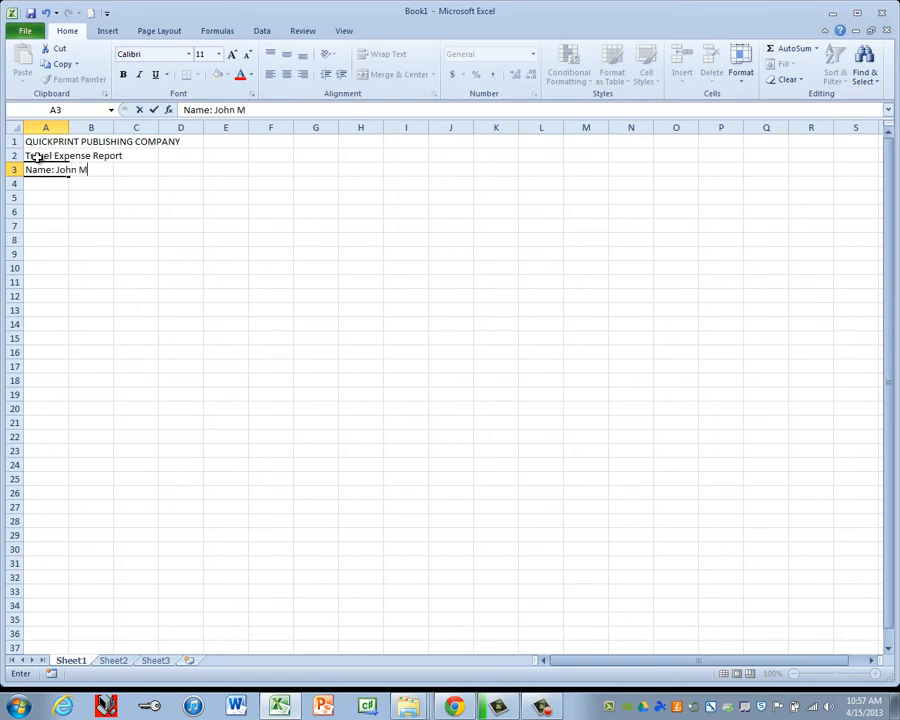
text(cCarthy)
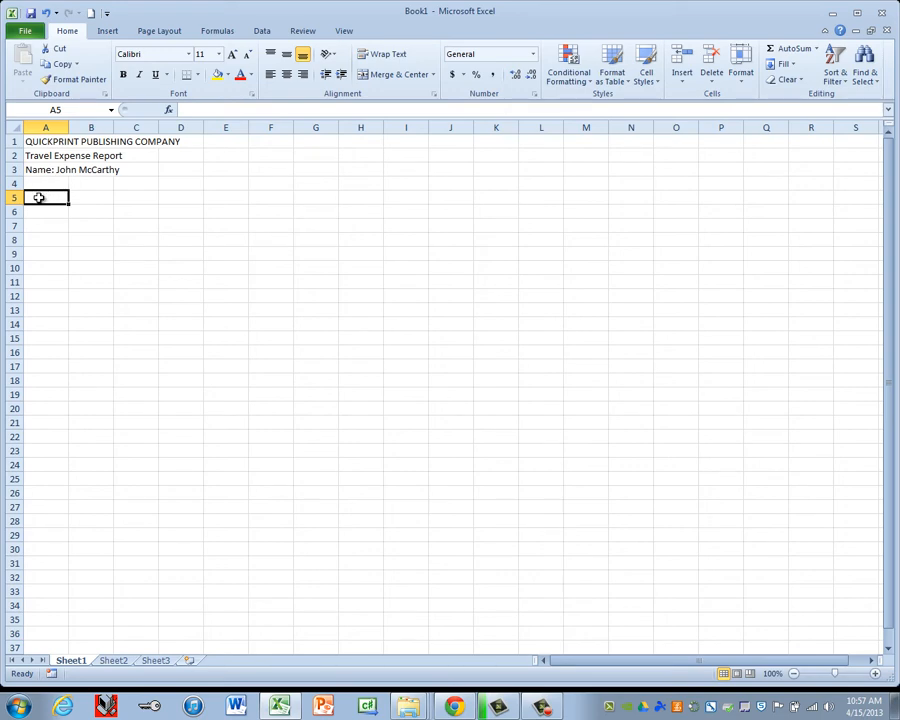
- Enter Daily Expenses in A5 and the date May 3 in B5, formatted to read May 3
text(Daily)
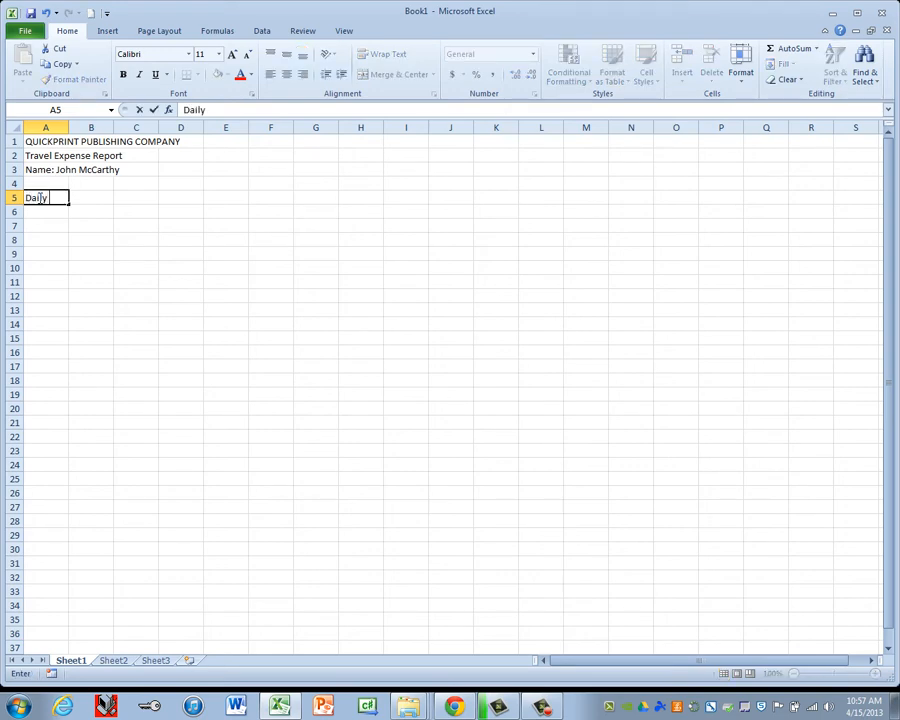
text(Expenses)
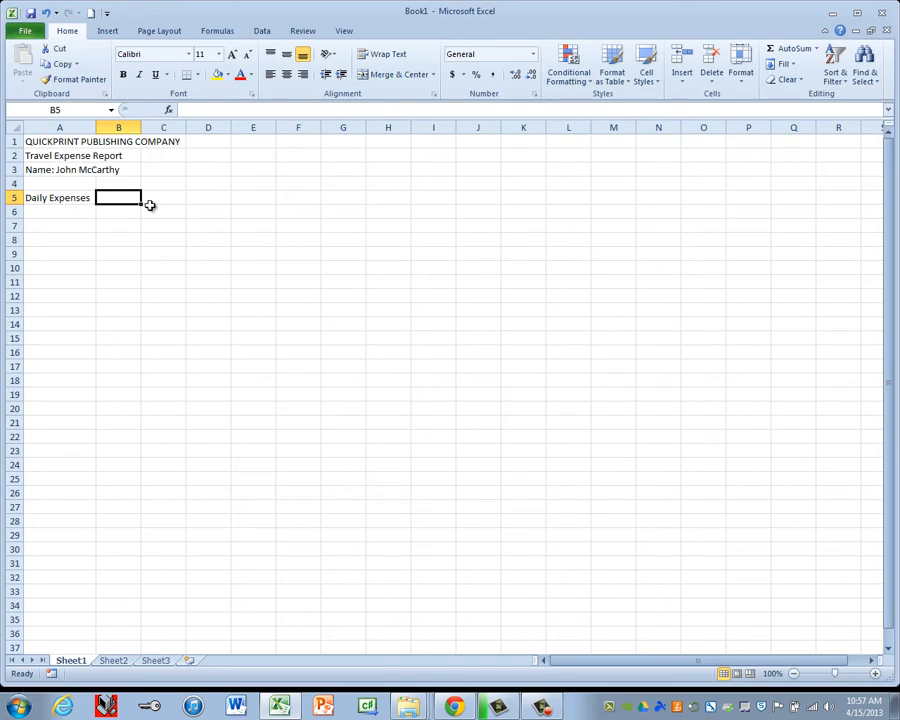
text(May 3)
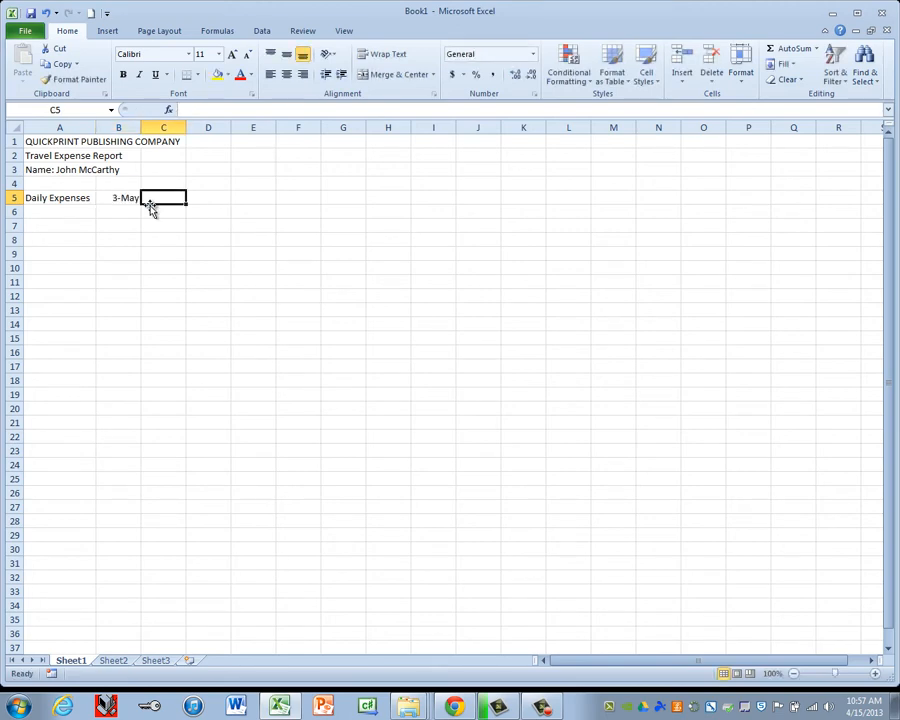
mouse_move(110, 188)
text(')
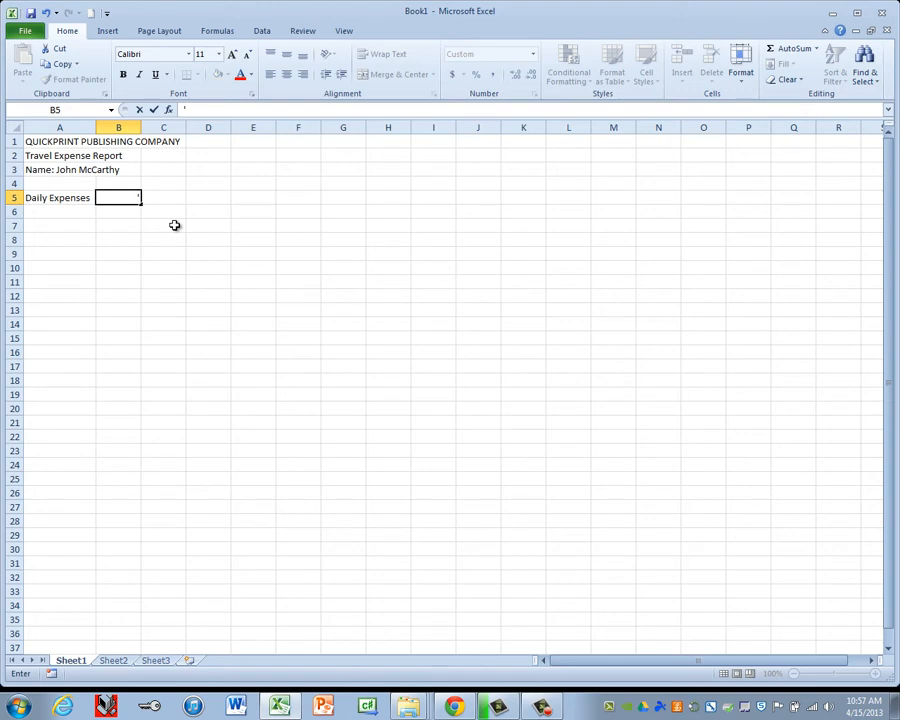
text(May 3)
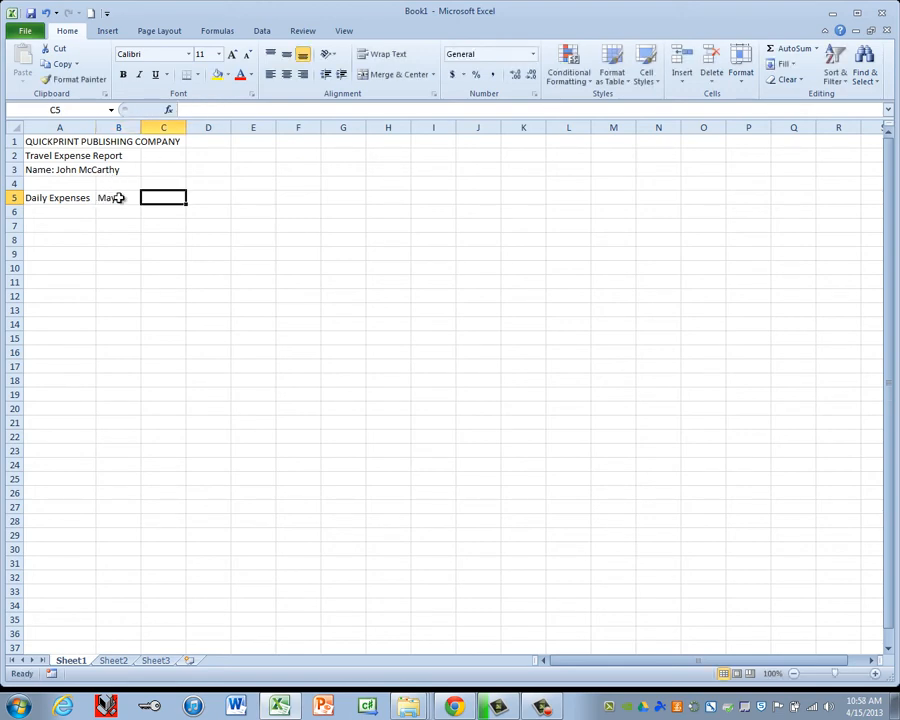
click(118, 198)
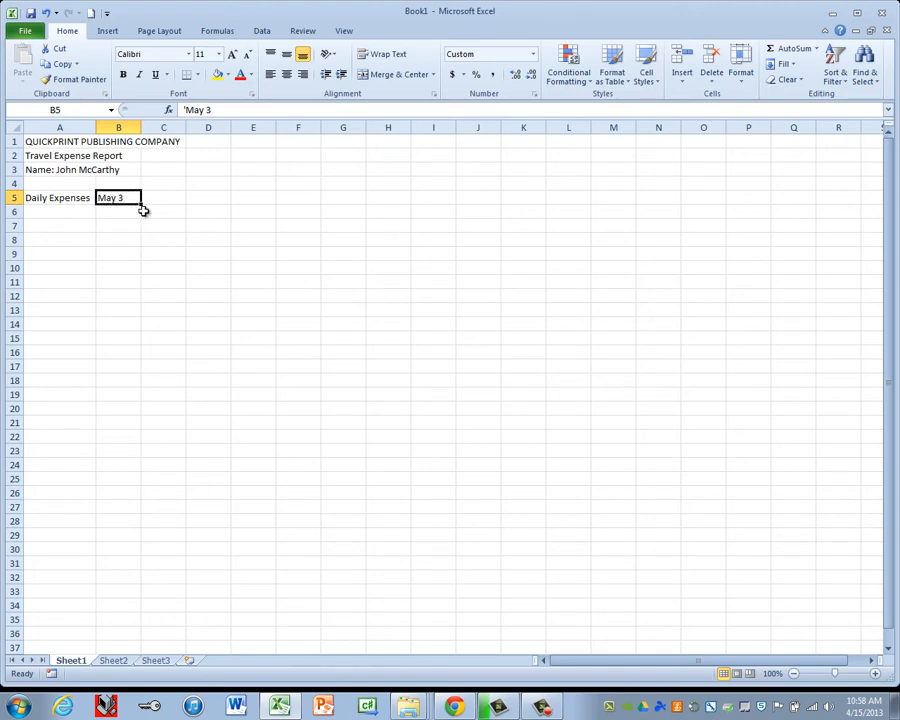
mouse_move(150, 212)
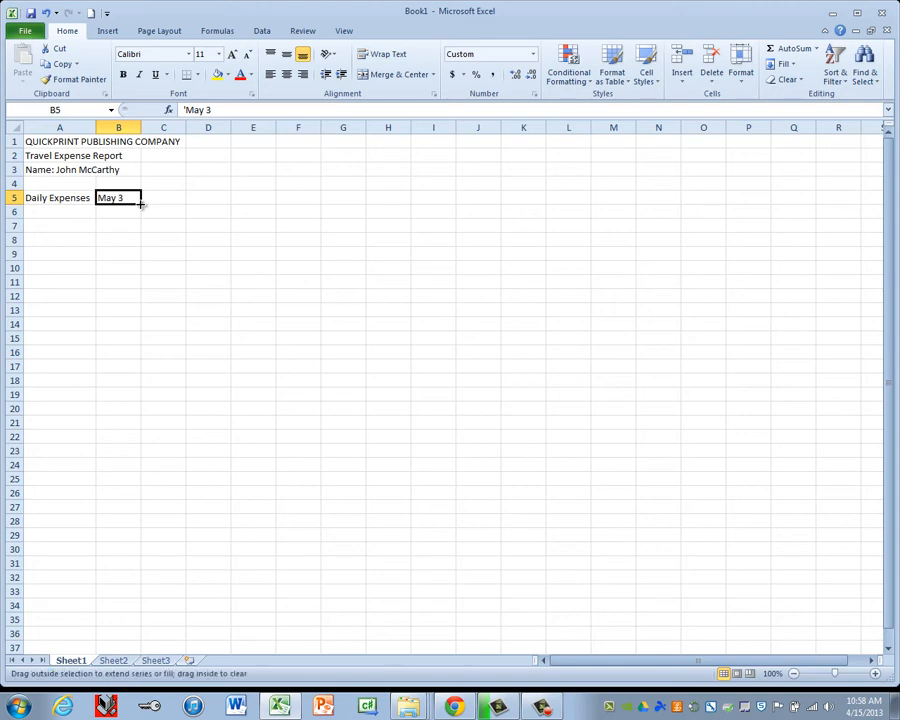
- Fill dates May 4 through May 6 across C5:E5 and add a Totals heading in F5
drag(140, 204, 188, 204)
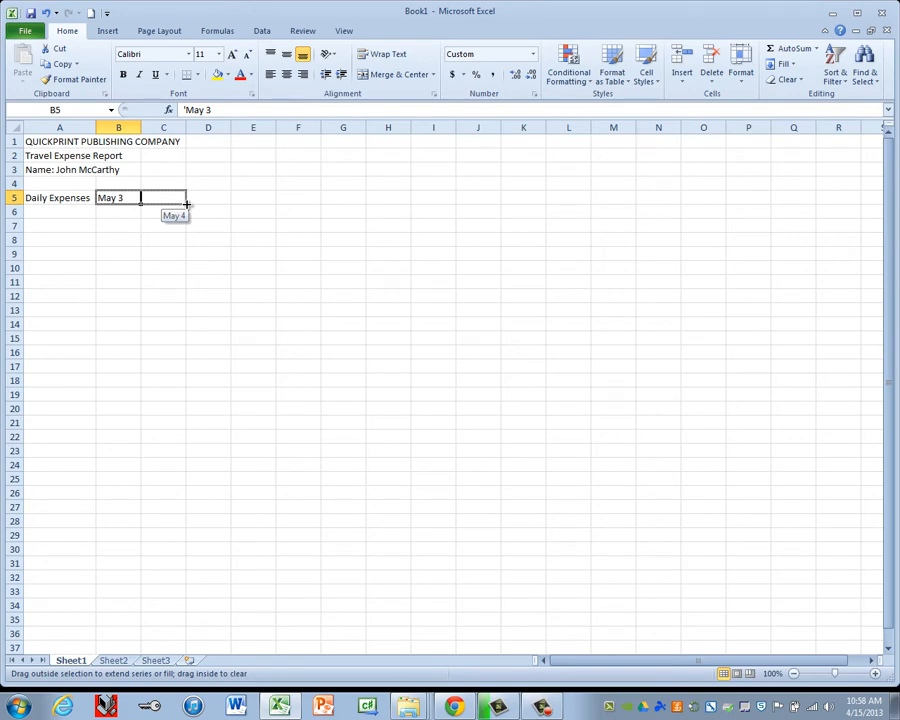
drag(186, 204, 230, 204)
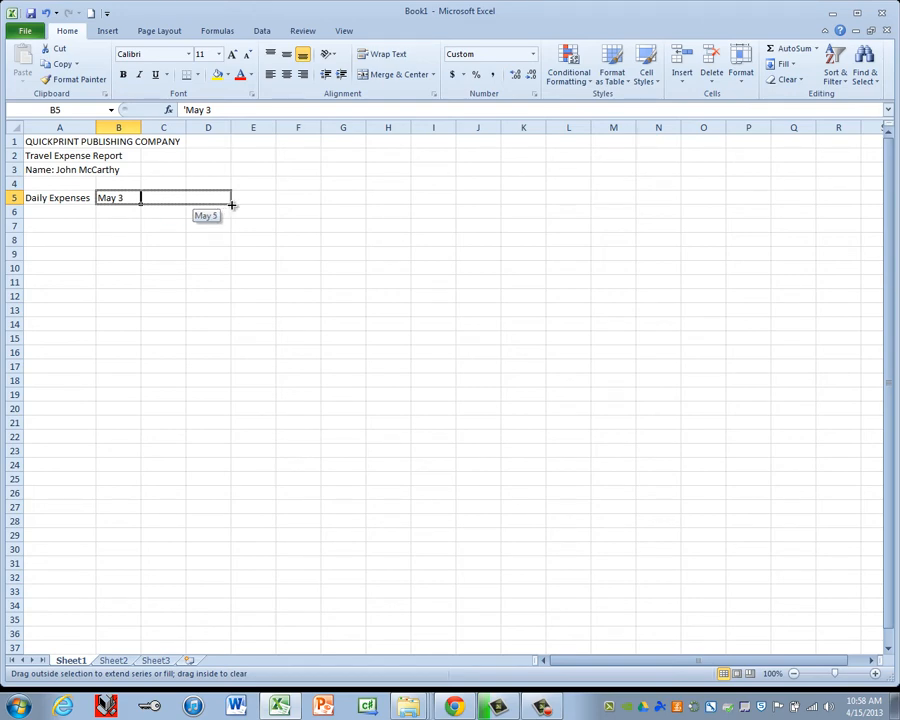
drag(232, 206, 272, 198)
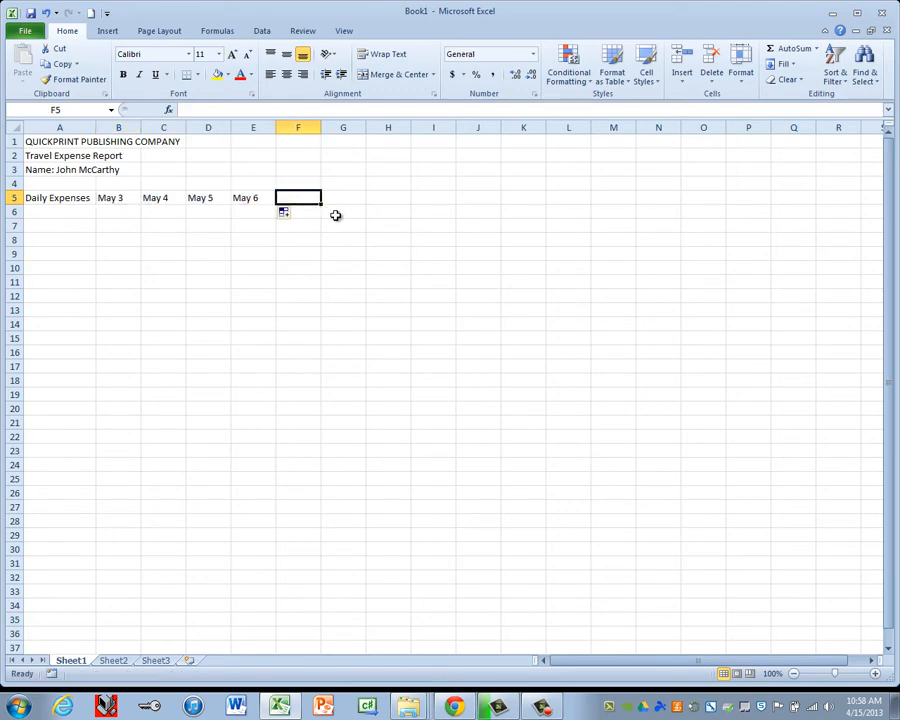
text(T)
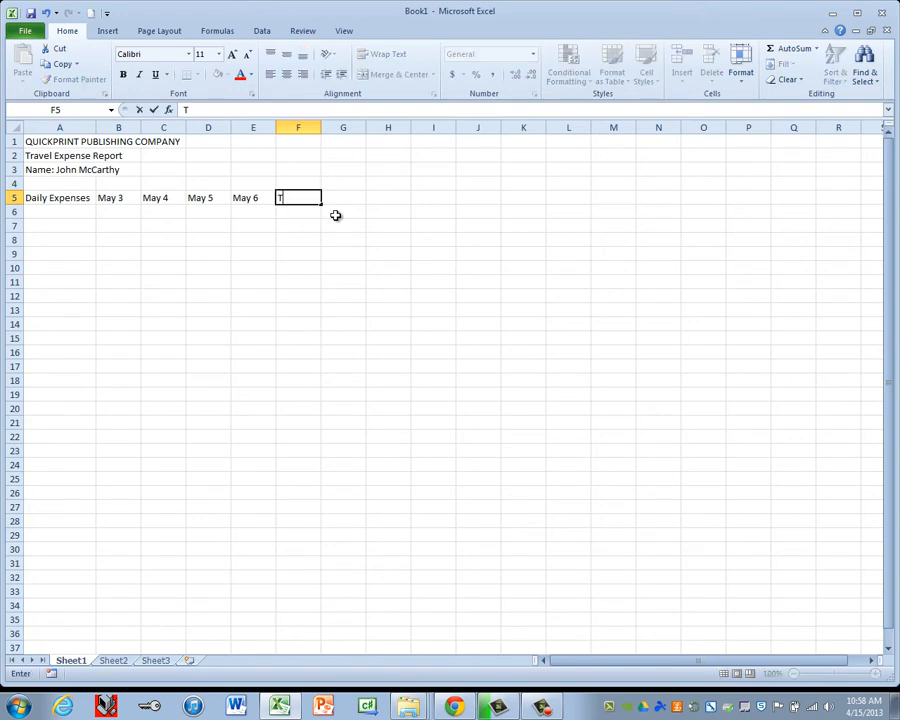
text(ota)
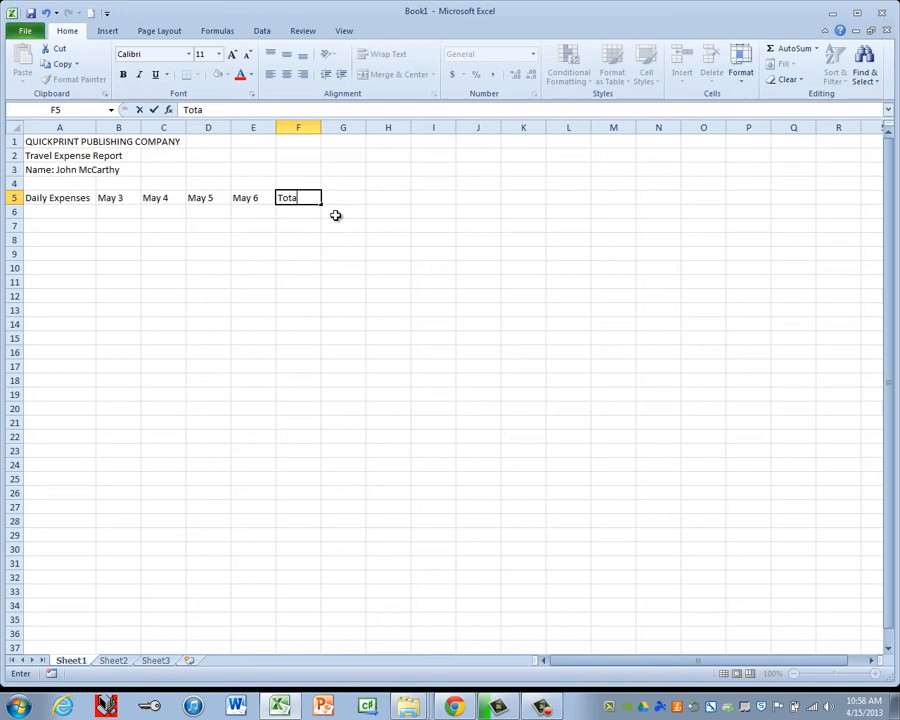
key(Return)
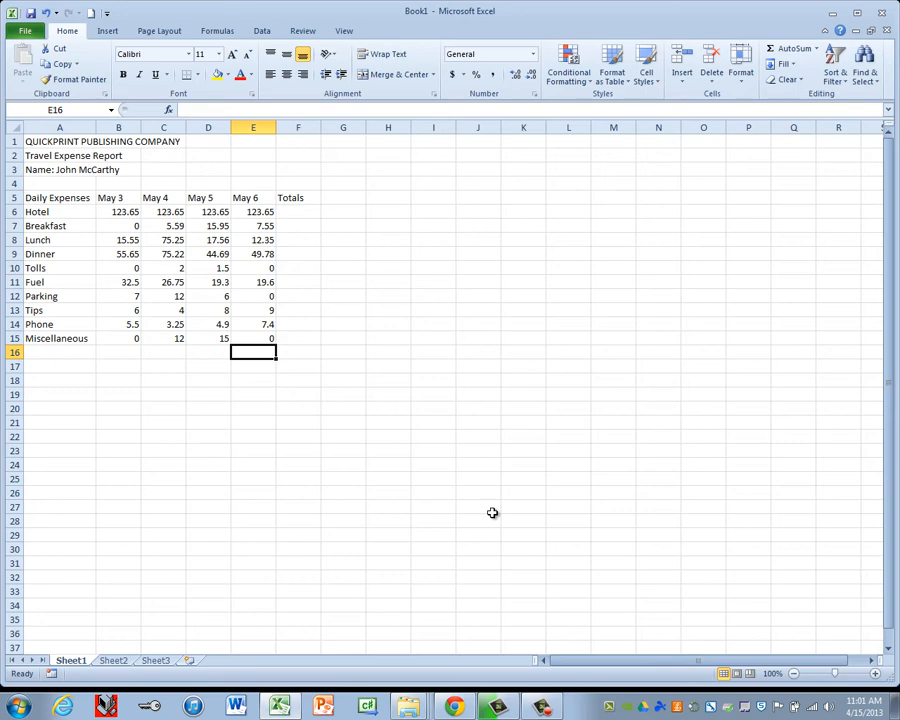
mouse_move(524, 334)
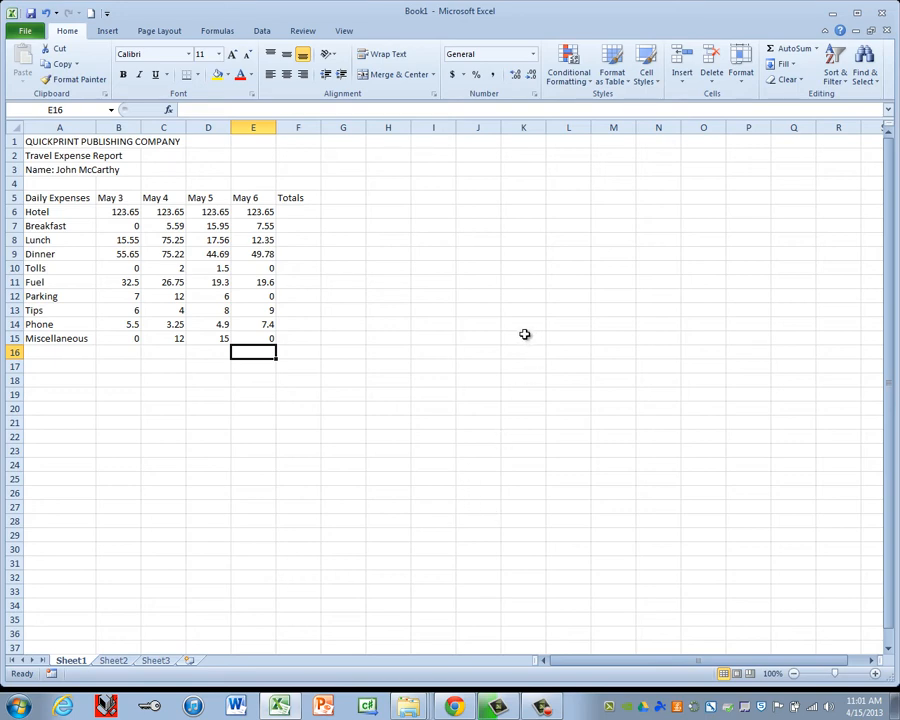
mouse_move(168, 268)
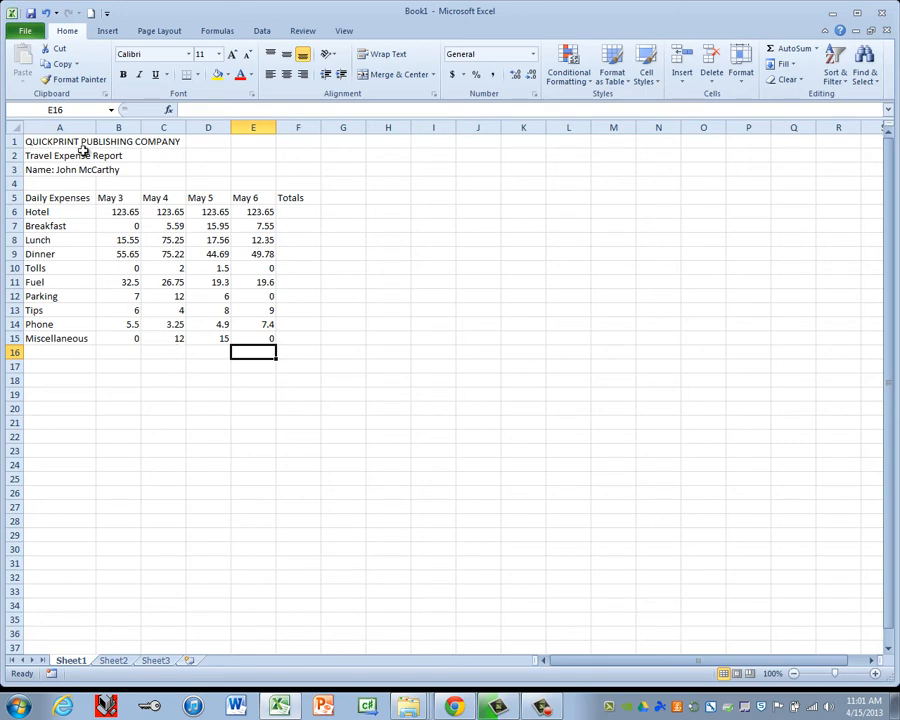
- Merge and centre the company name in A1 across columns A to F
click(60, 140)
text(15)
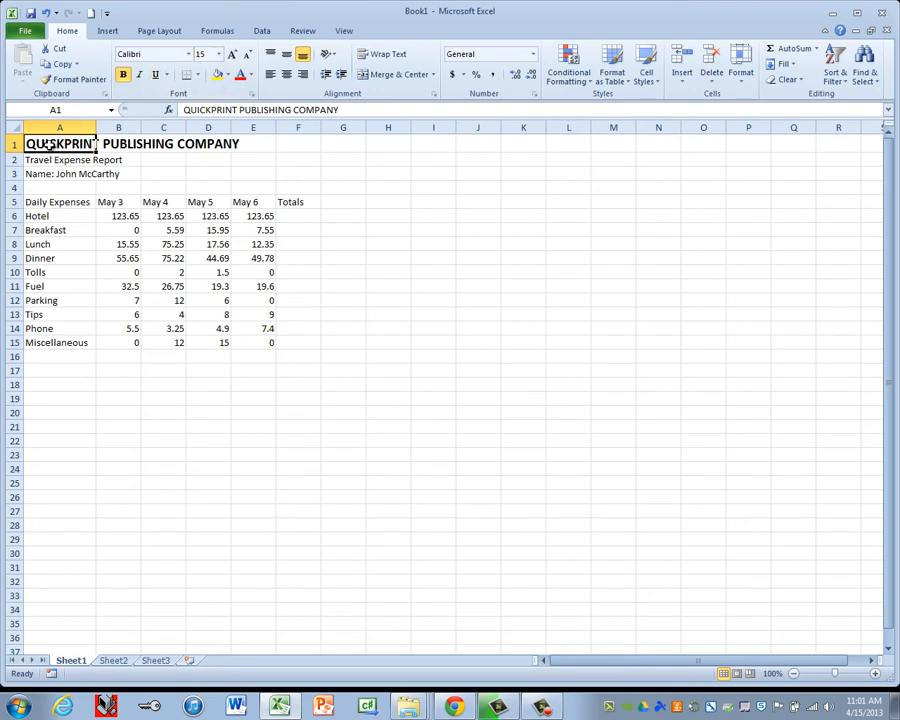
click(390, 74)
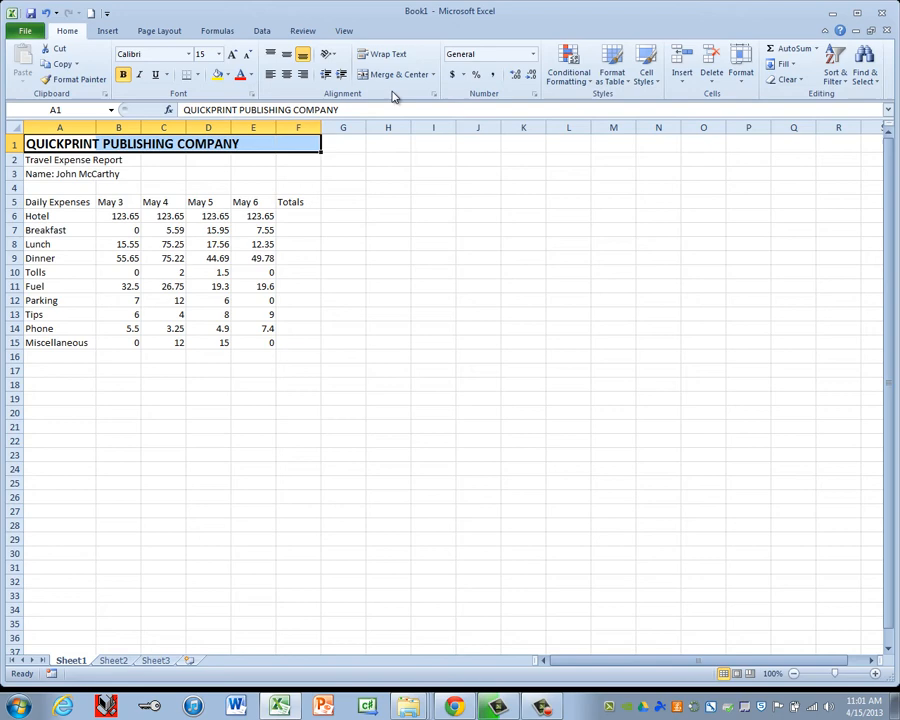
click(392, 74)
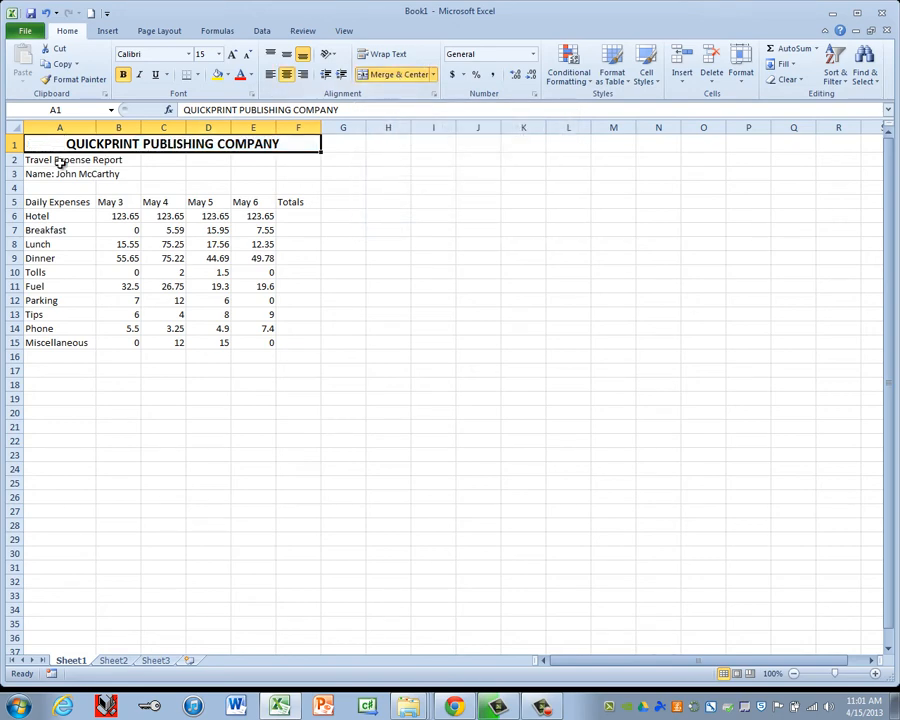
- Merge and centre the Travel Expense Report title in A2 across columns A to F
click(60, 160)
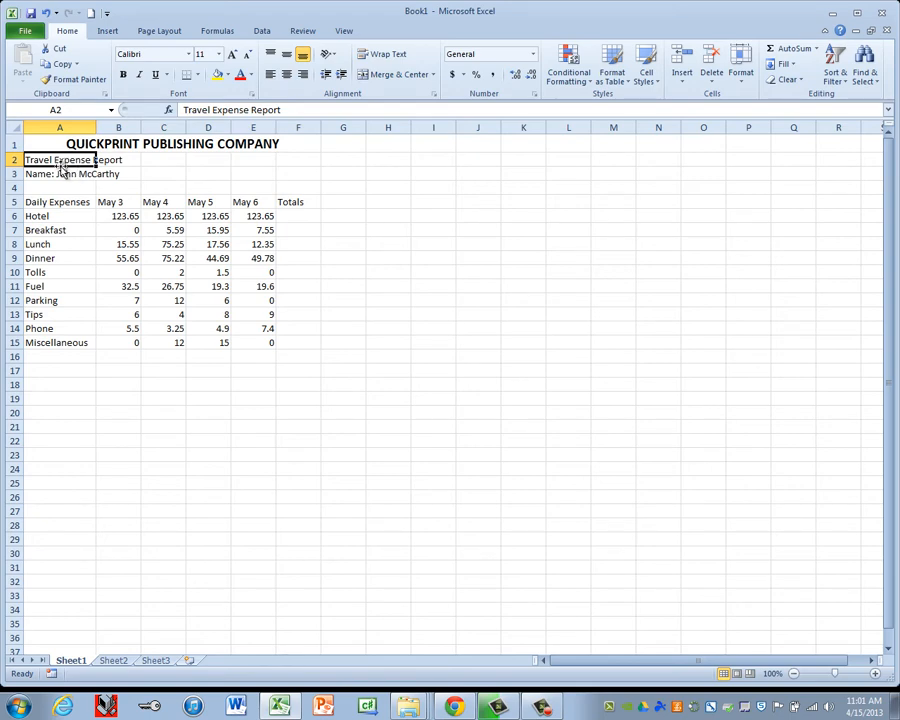
drag(60, 160, 298, 160)
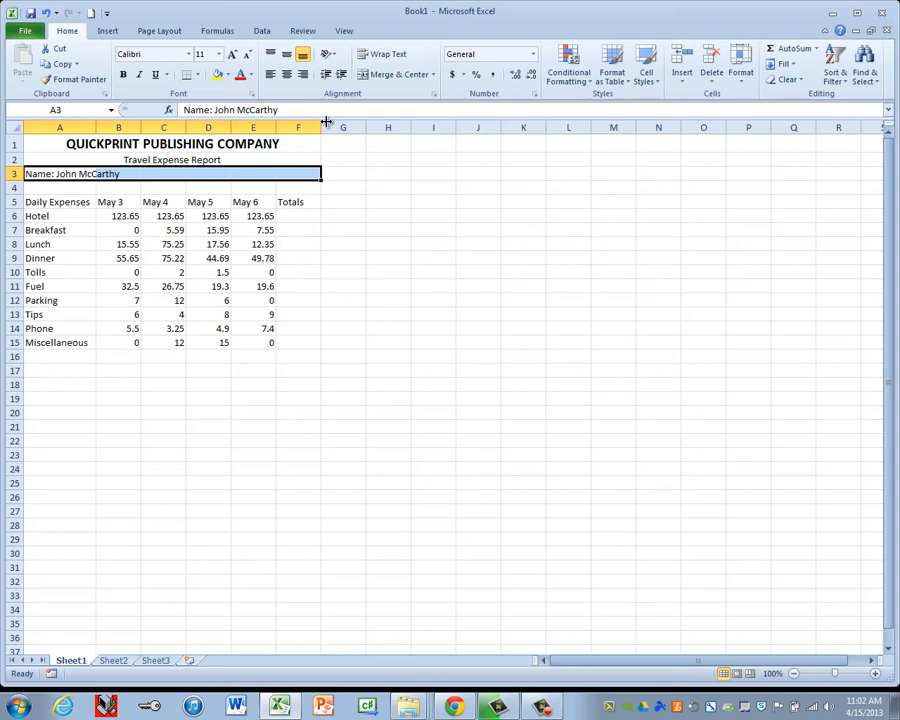
click(390, 74)
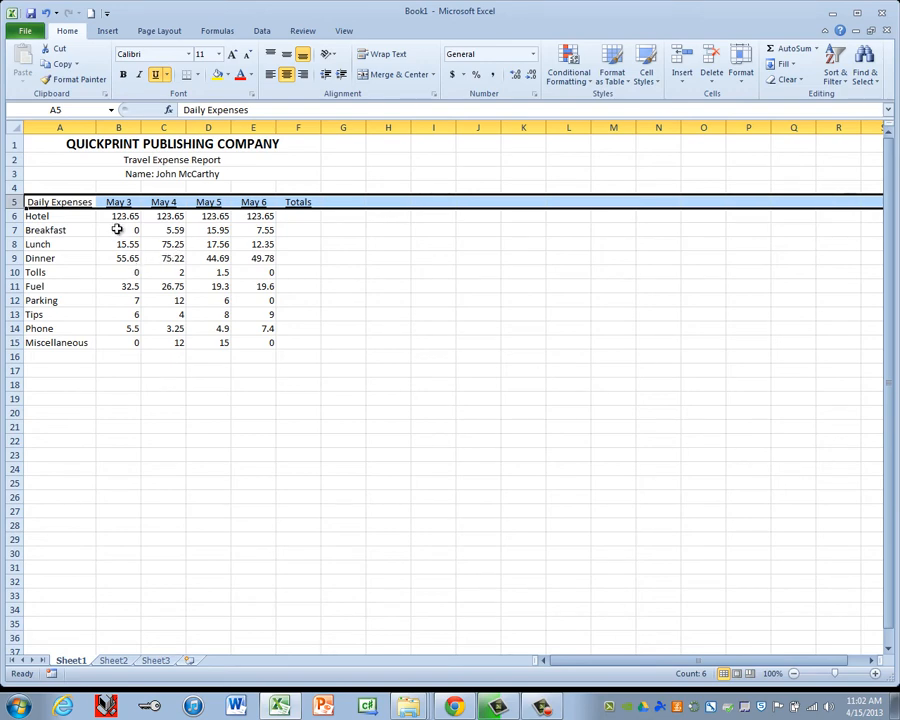
- Format the daily expense amounts B6:E15 as Currency with dollar signs and two decimals
drag(124, 216, 264, 258)
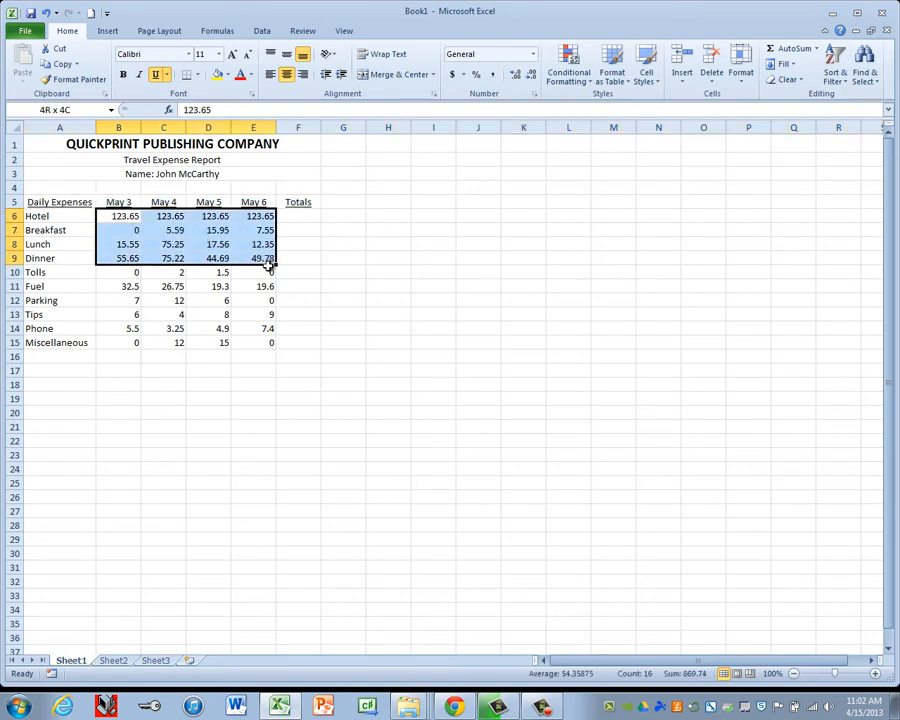
drag(124, 216, 240, 342)
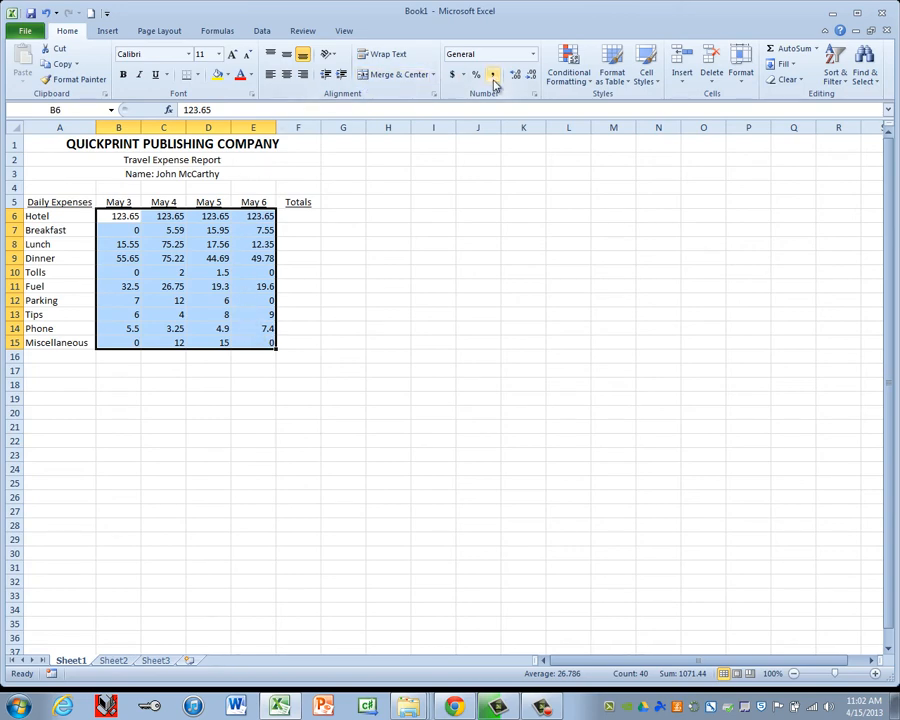
click(530, 54)
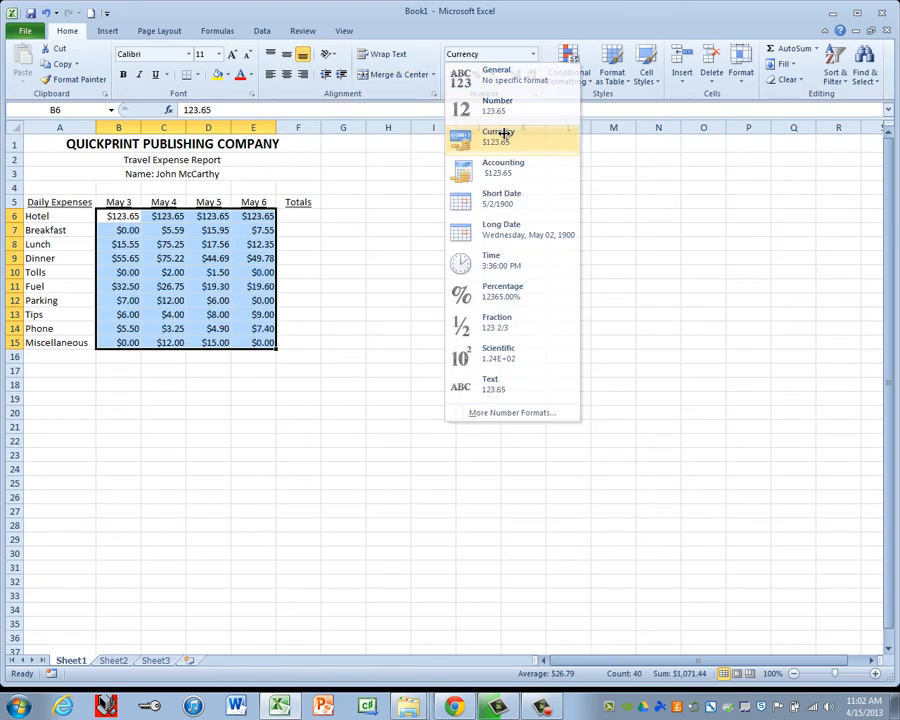
click(500, 136)
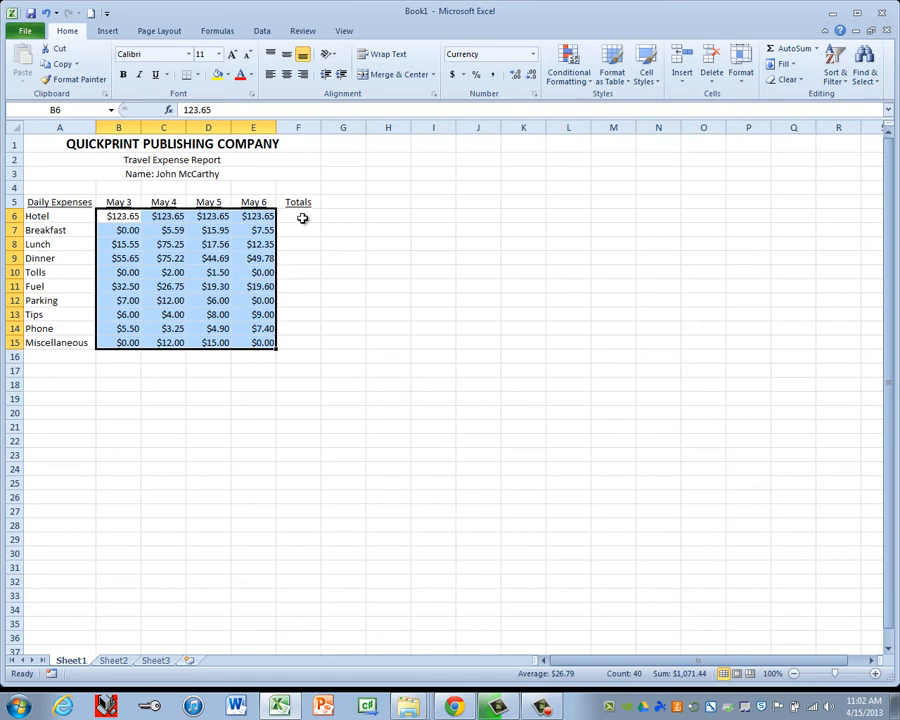
click(298, 216)
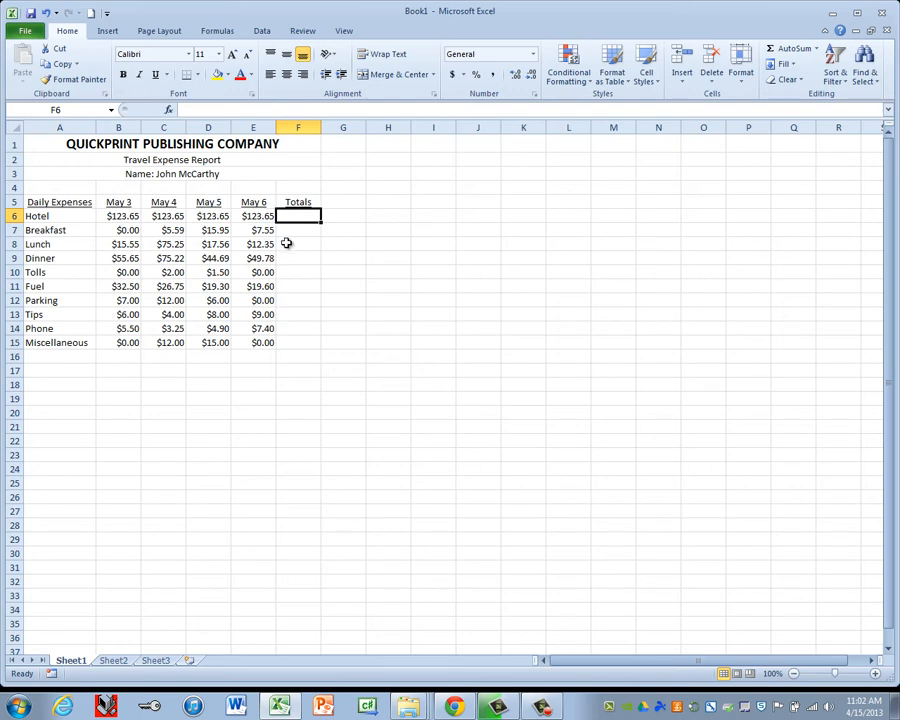
mouse_move(390, 192)
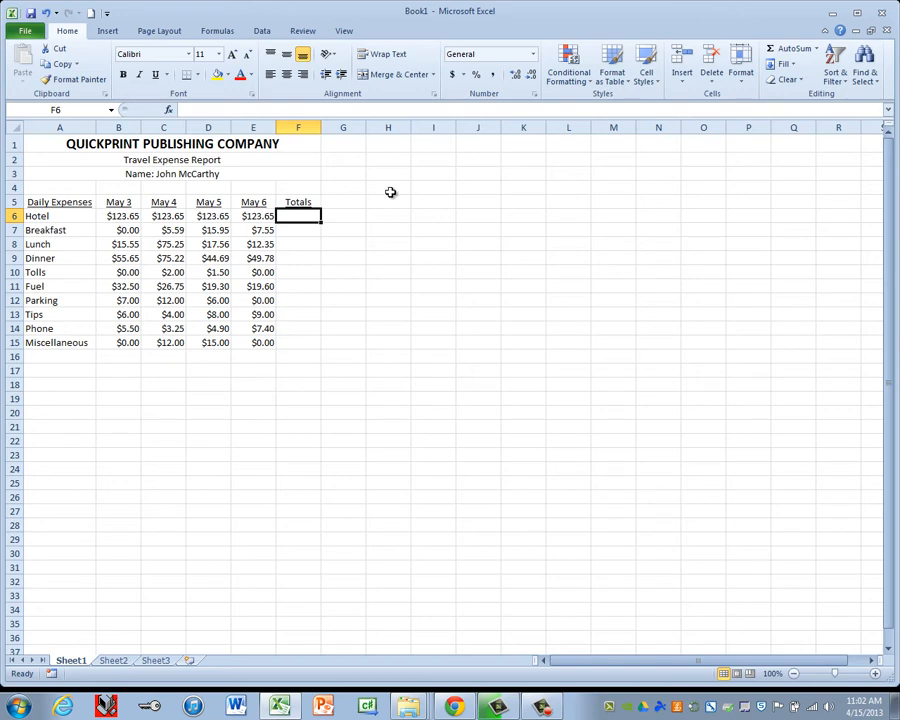
- Total the Hotel row in F6 with =SUM(B6:E6), giving $494.60
text(=)
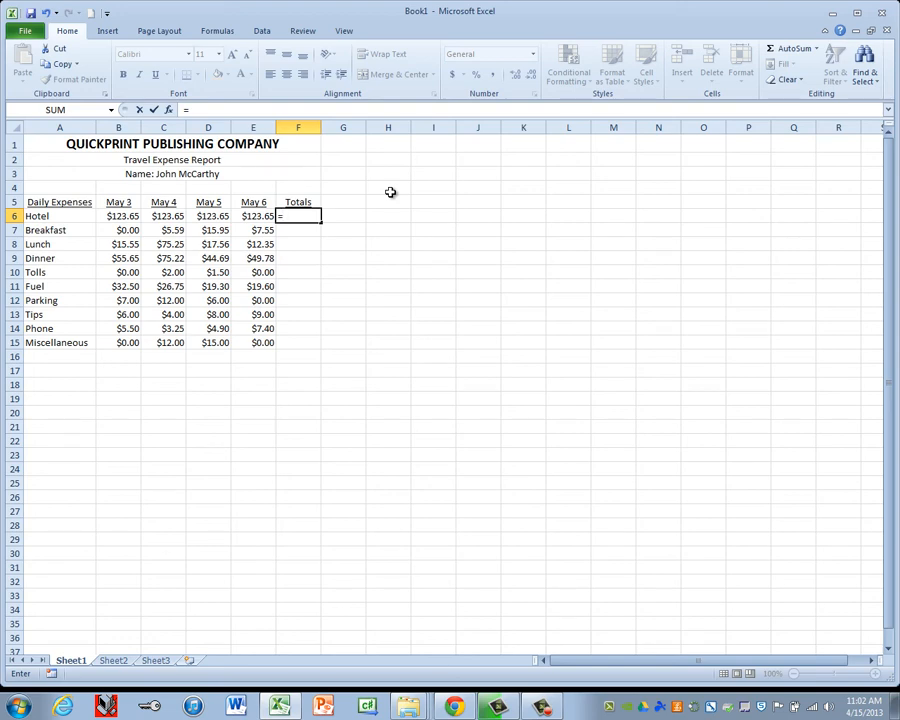
text(sum)
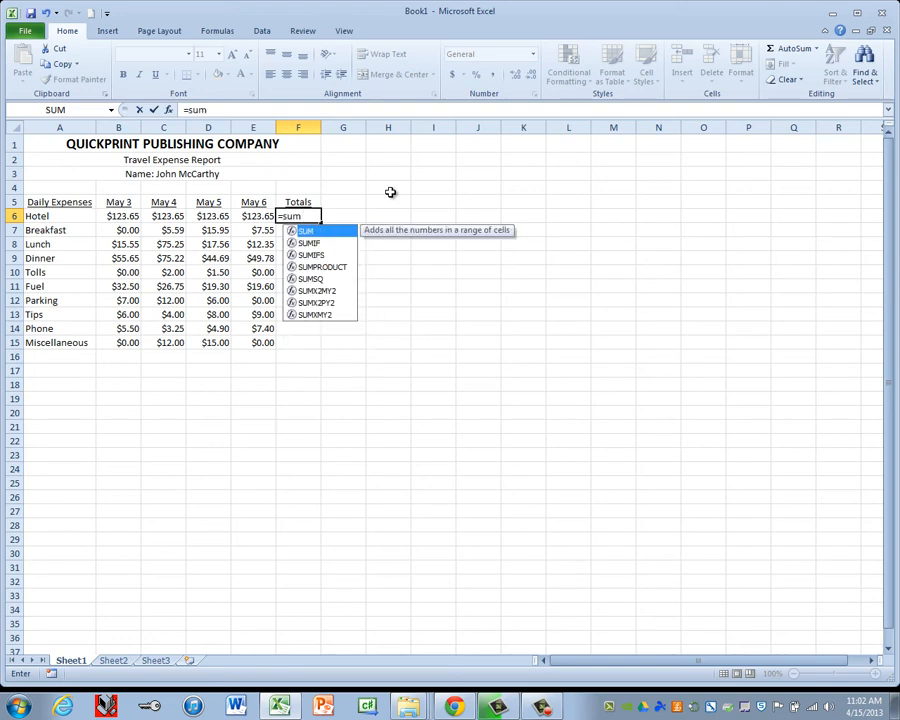
mouse_move(312, 300)
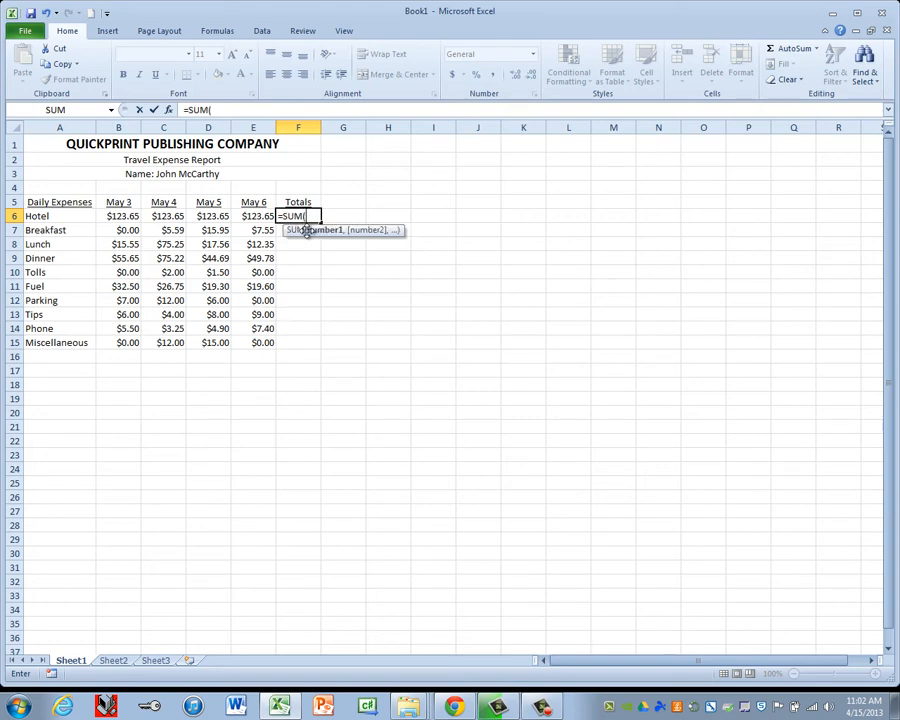
mouse_move(324, 252)
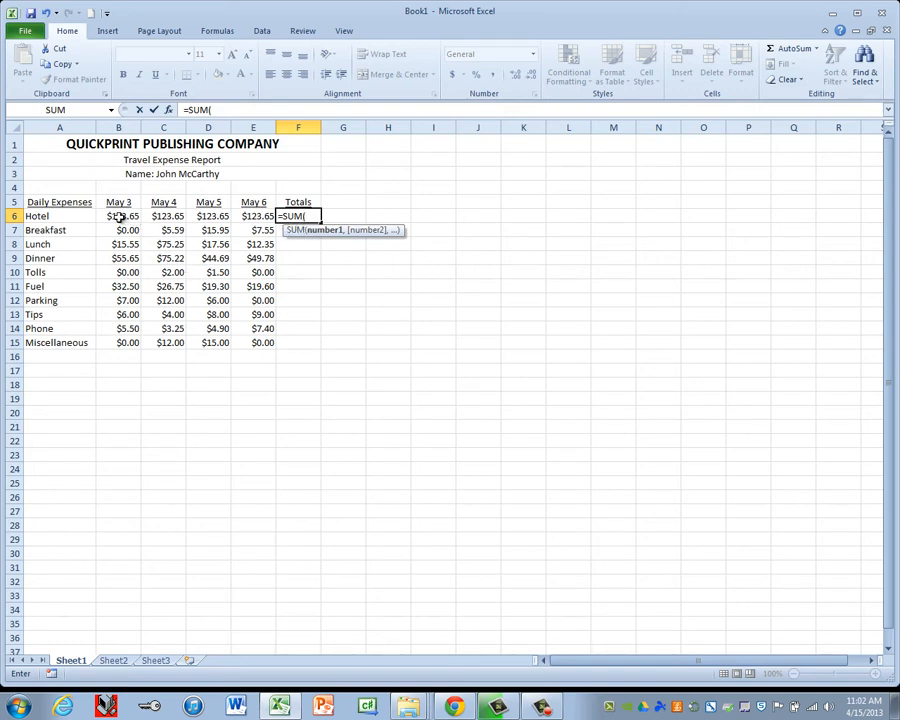
click(252, 230)
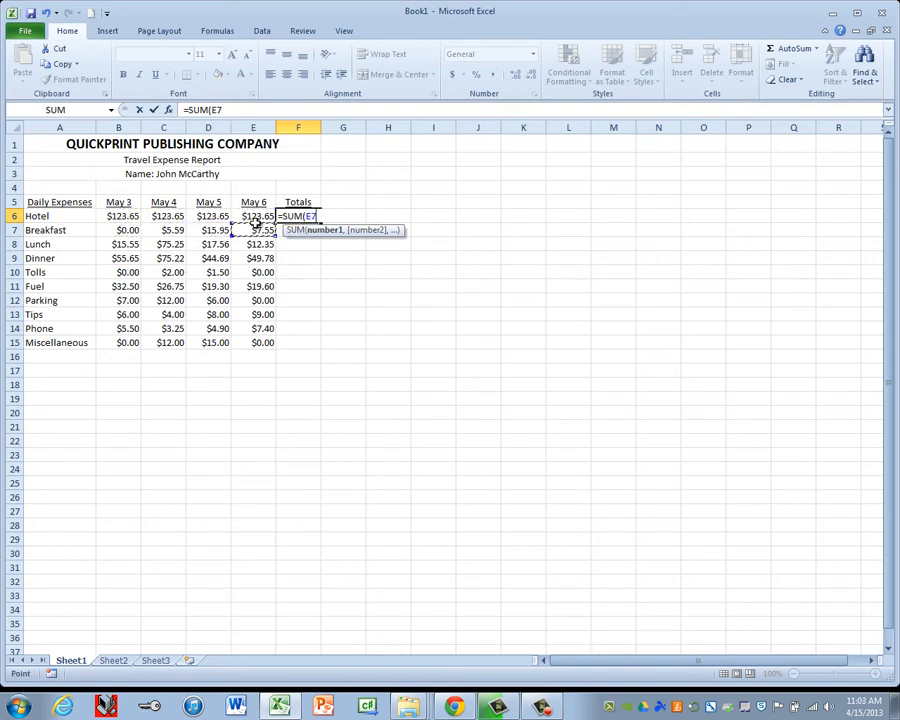
drag(118, 216, 252, 216)
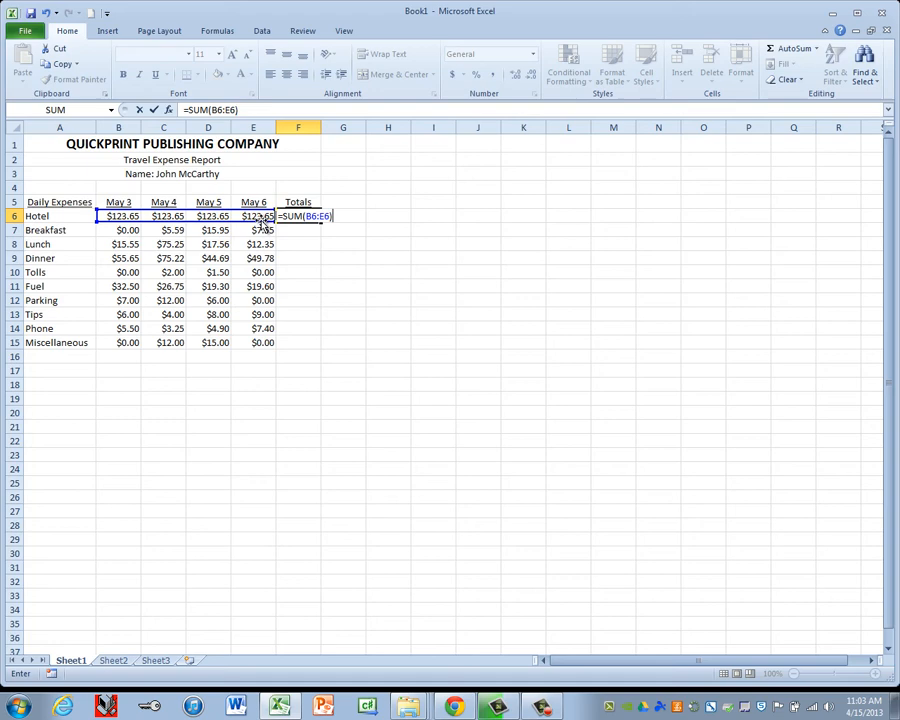
key(Return)
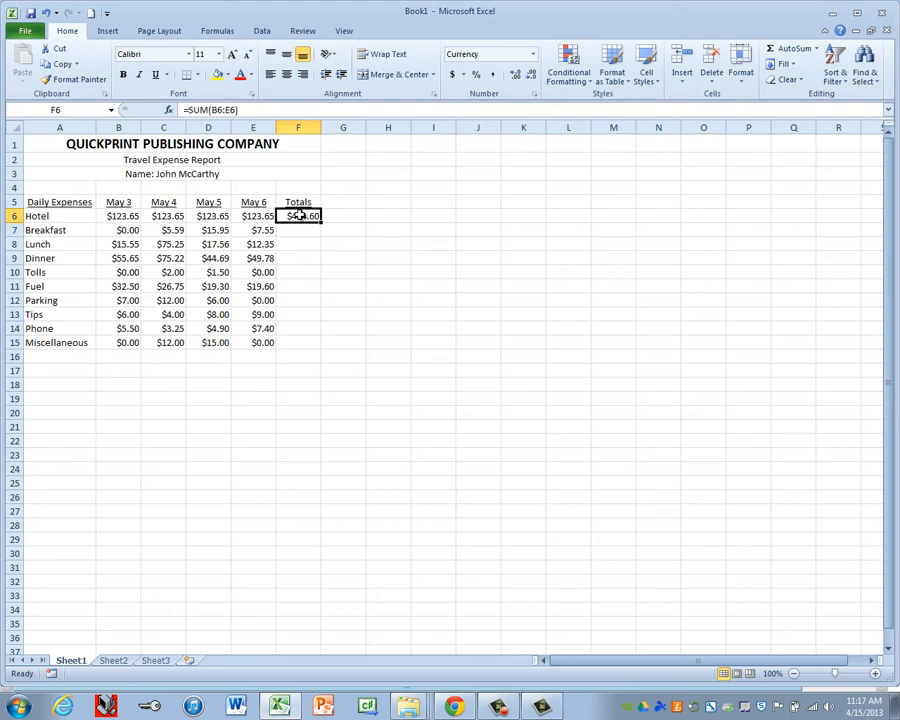
mouse_move(298, 216)
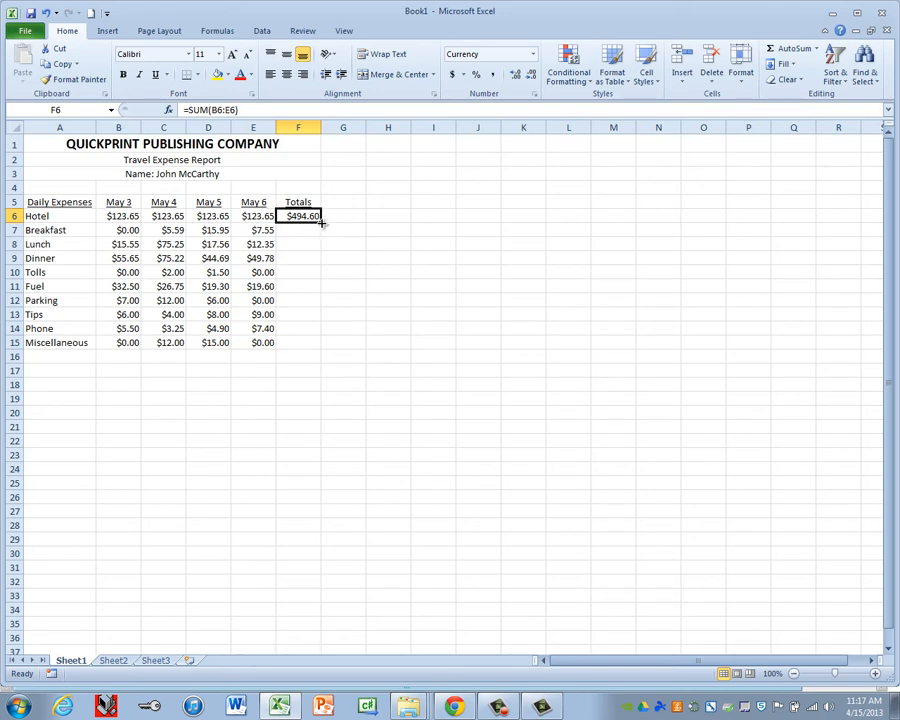
- Copy the row total formula down F7:F15 through Miscellaneous ($27.00)
drag(320, 222, 318, 330)
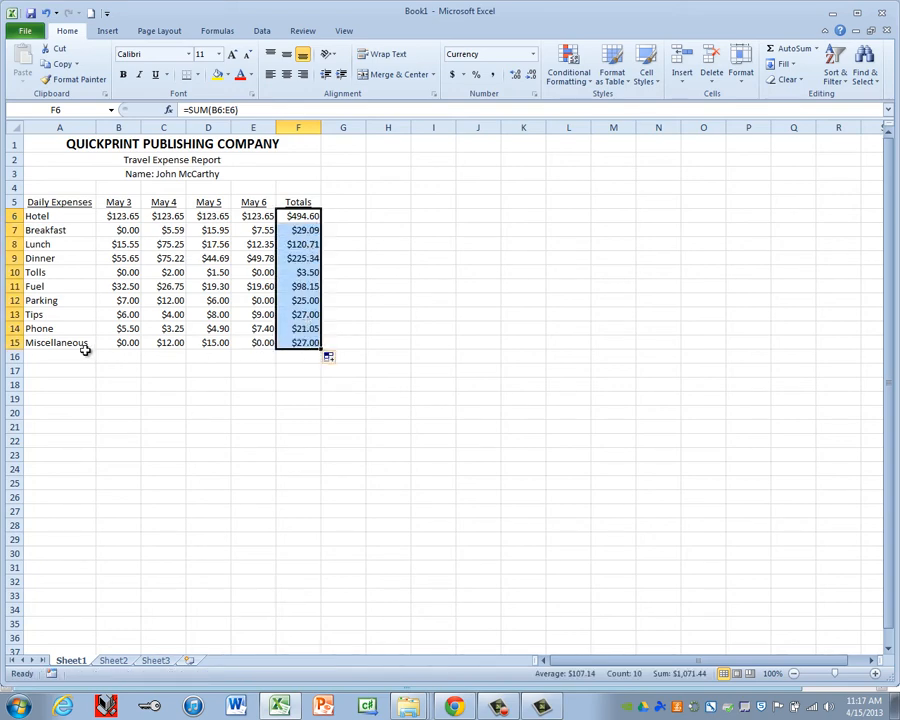
click(60, 356)
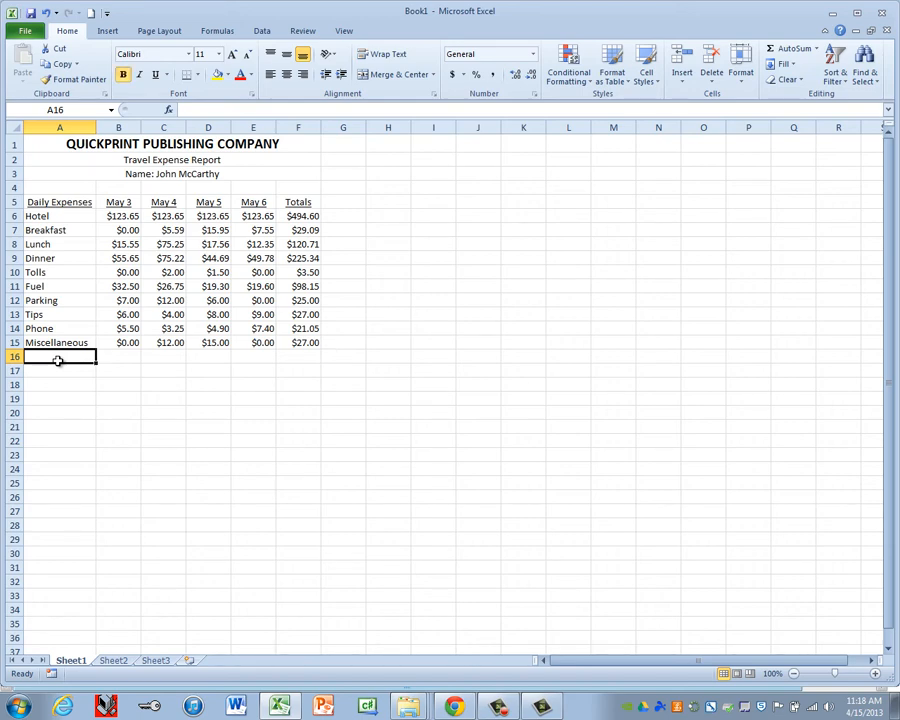
- Enter a TOTALS label in A16 below Miscellaneous
text(TOTA)
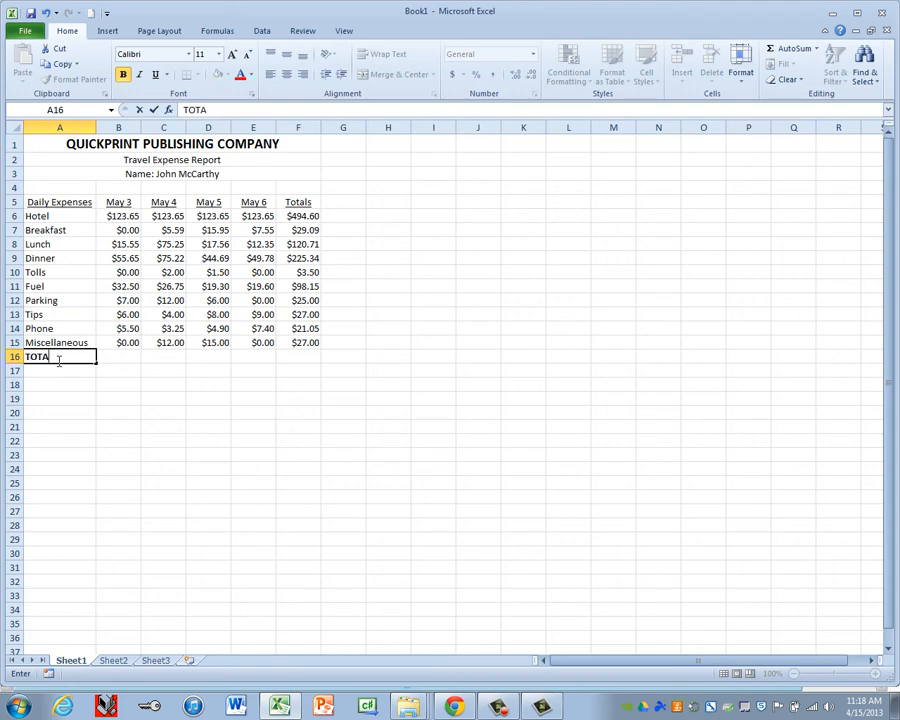
text(LS)
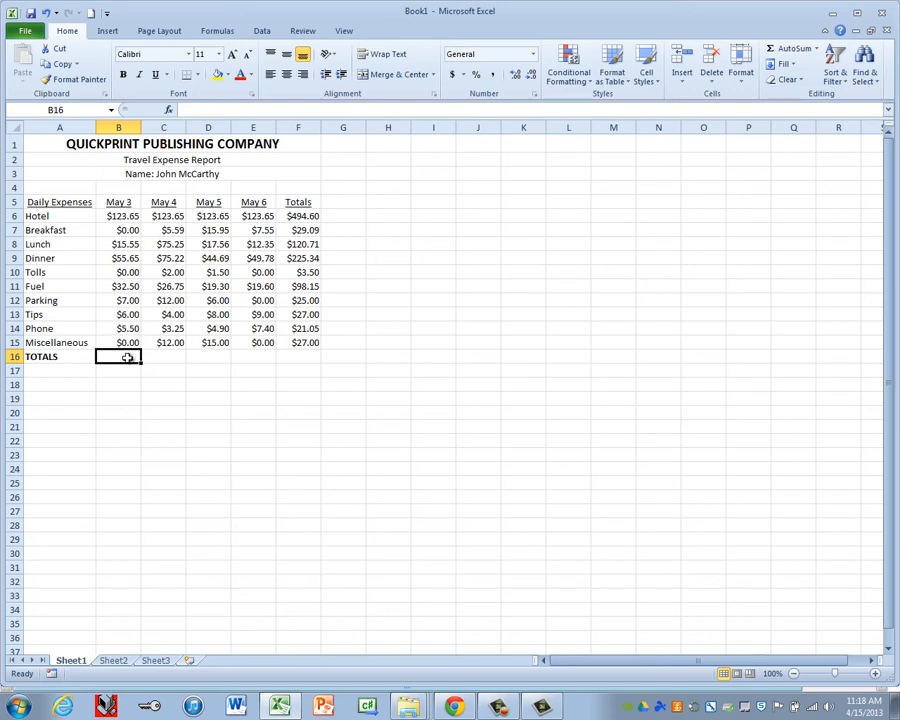
mouse_move(454, 236)
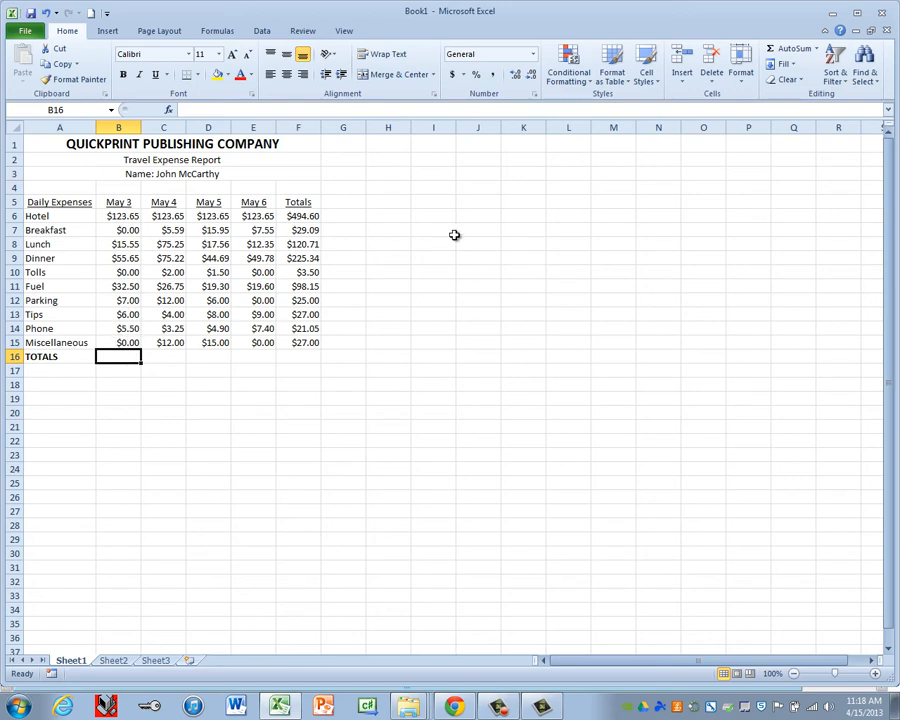
mouse_move(320, 272)
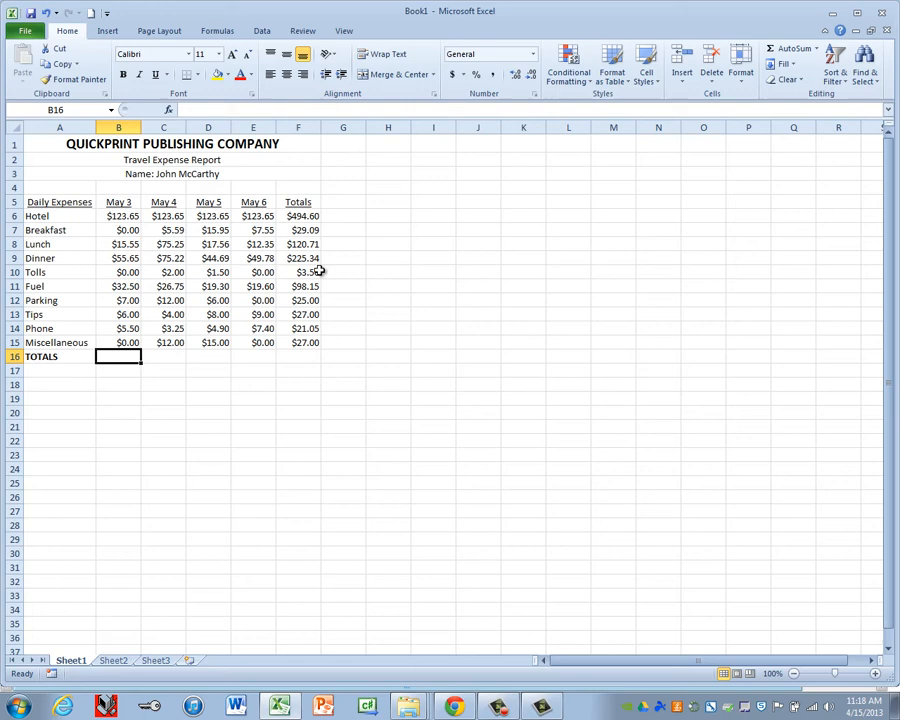
mouse_move(568, 138)
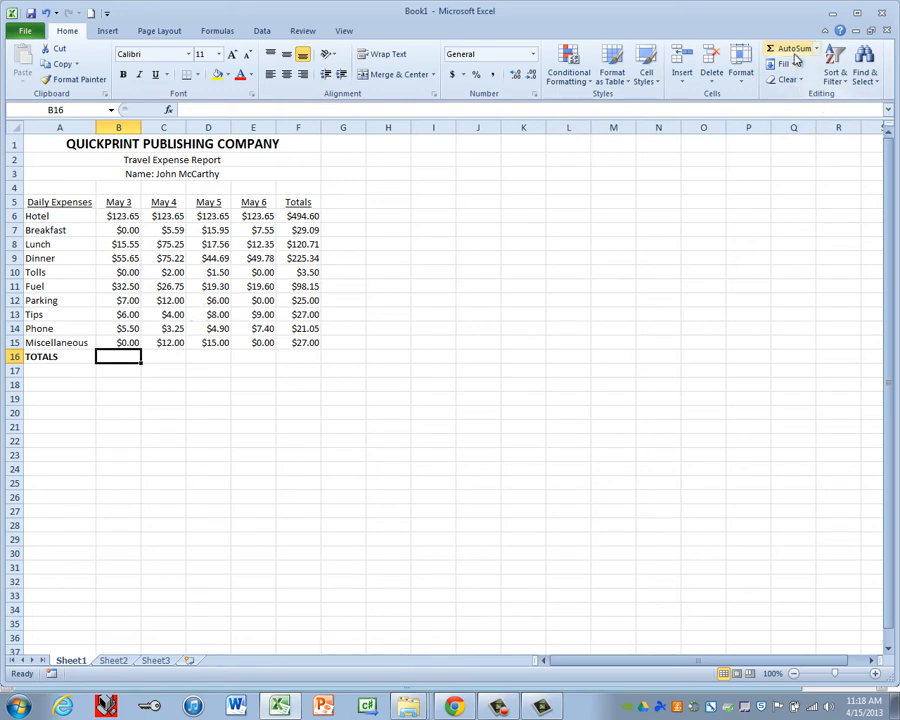
- AutoSum the May 3 column in B16 over B6:B15, giving $245.85
click(788, 48)
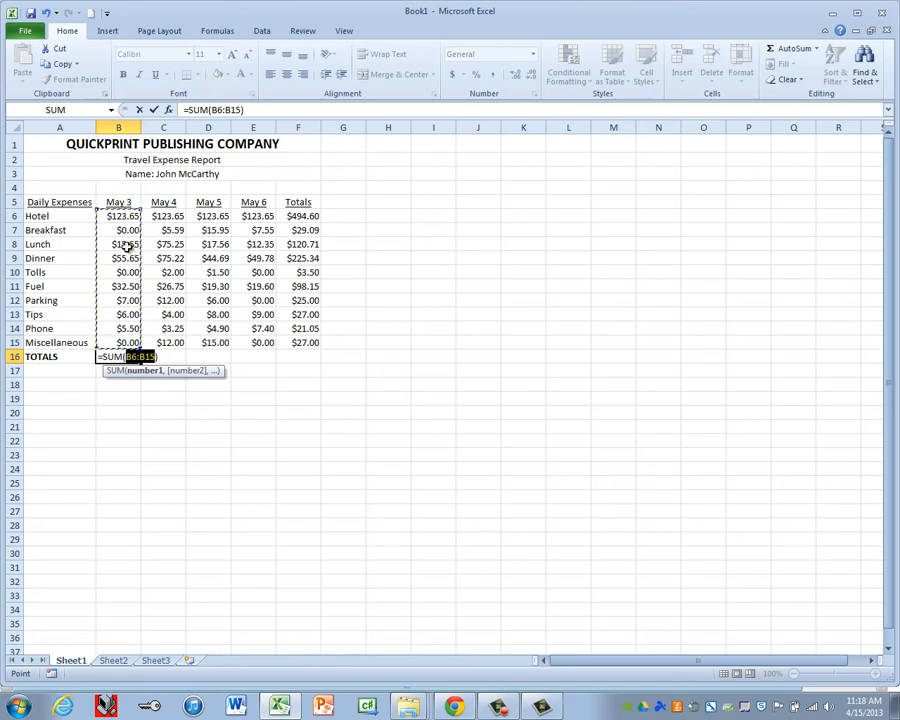
mouse_move(118, 244)
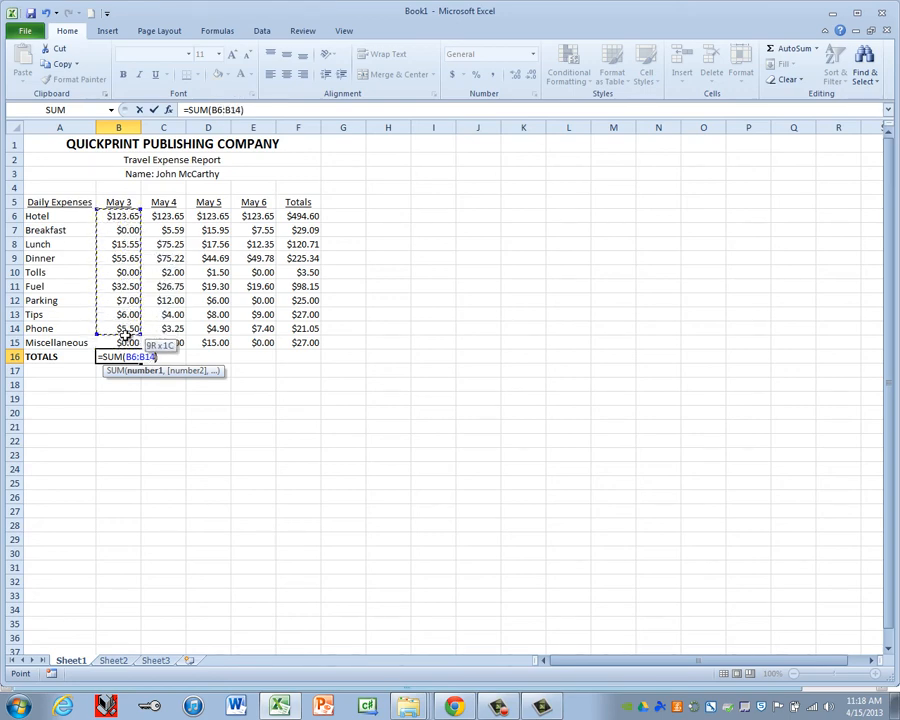
drag(122, 328, 122, 342)
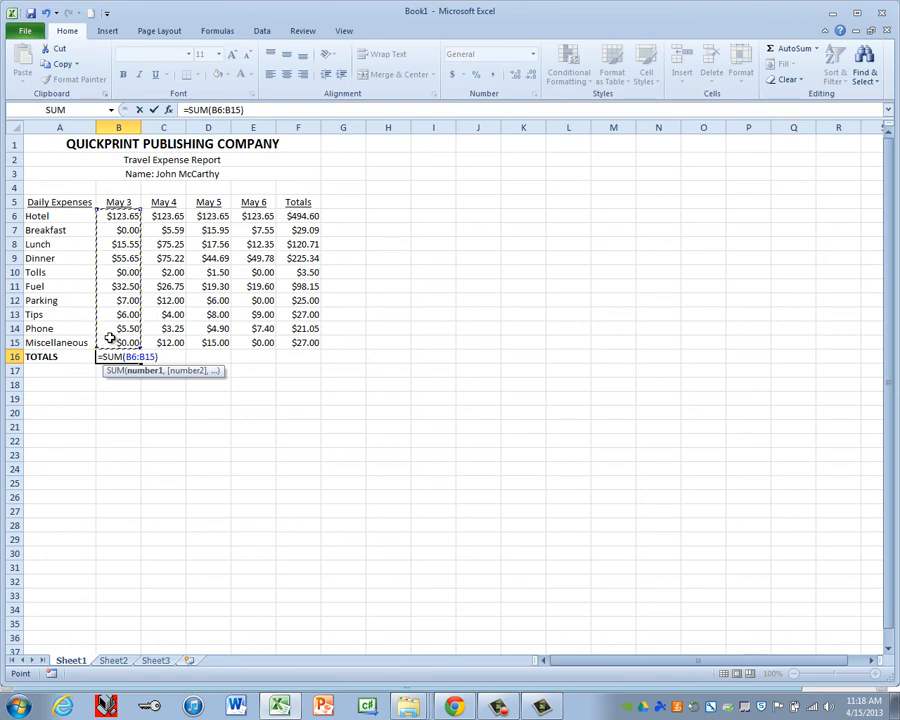
key(Return)
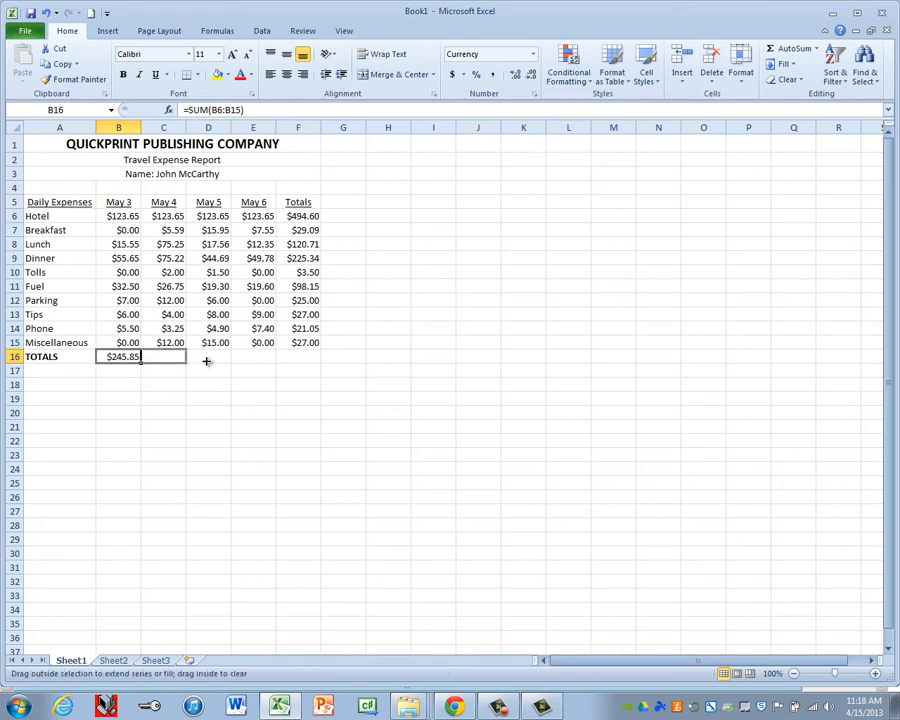
- Copy the column total across C16:F16 to reach the $1,071.44 grand total
drag(140, 356, 318, 356)
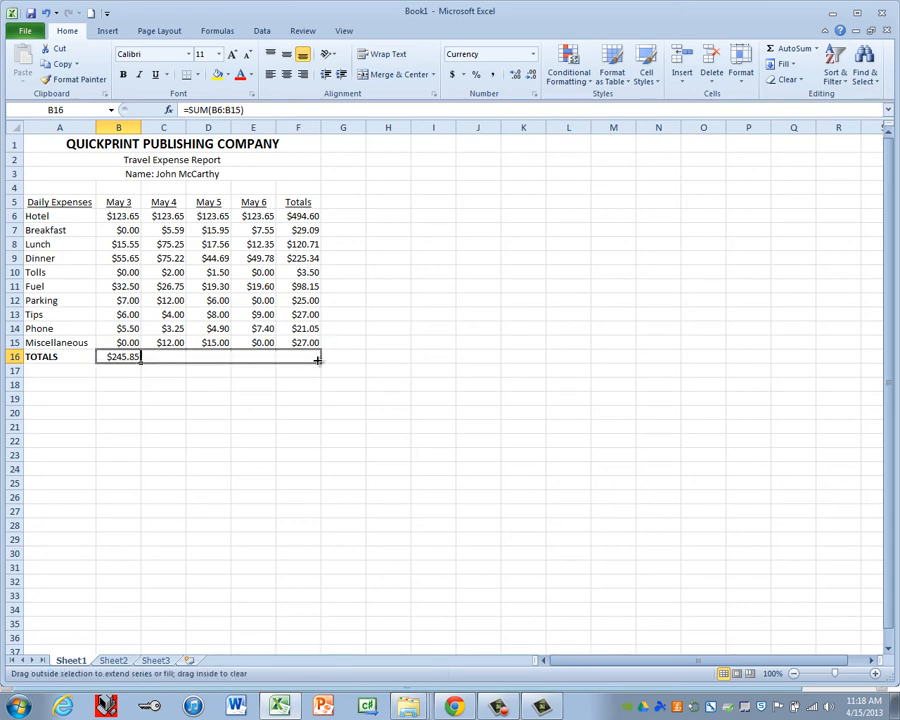
drag(140, 356, 318, 356)
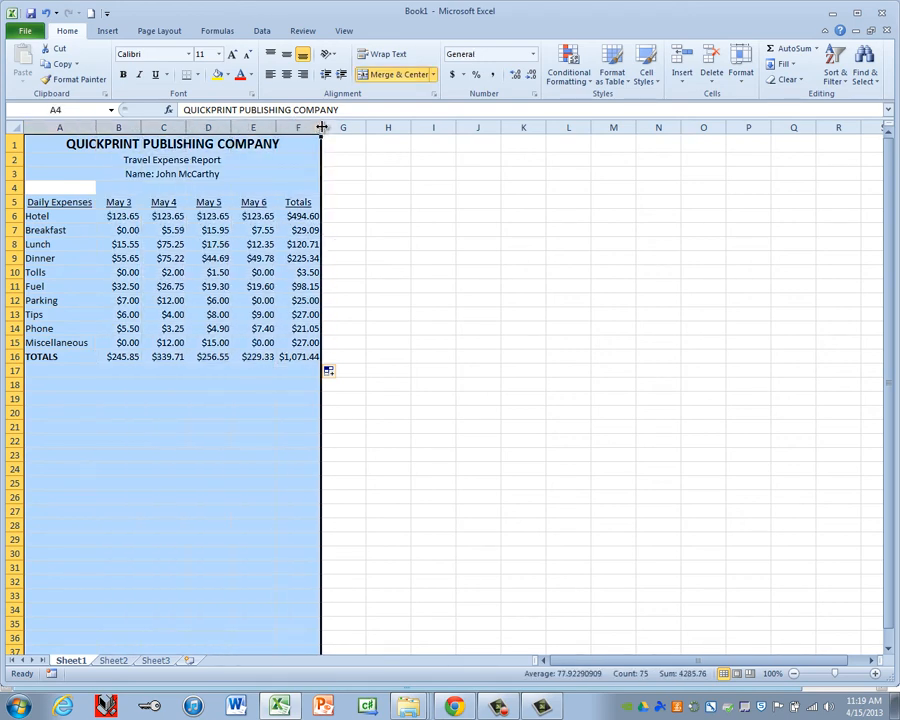
- AutoFit columns A through F to their contents and return to the TOTALS cell A16
click(58, 370)
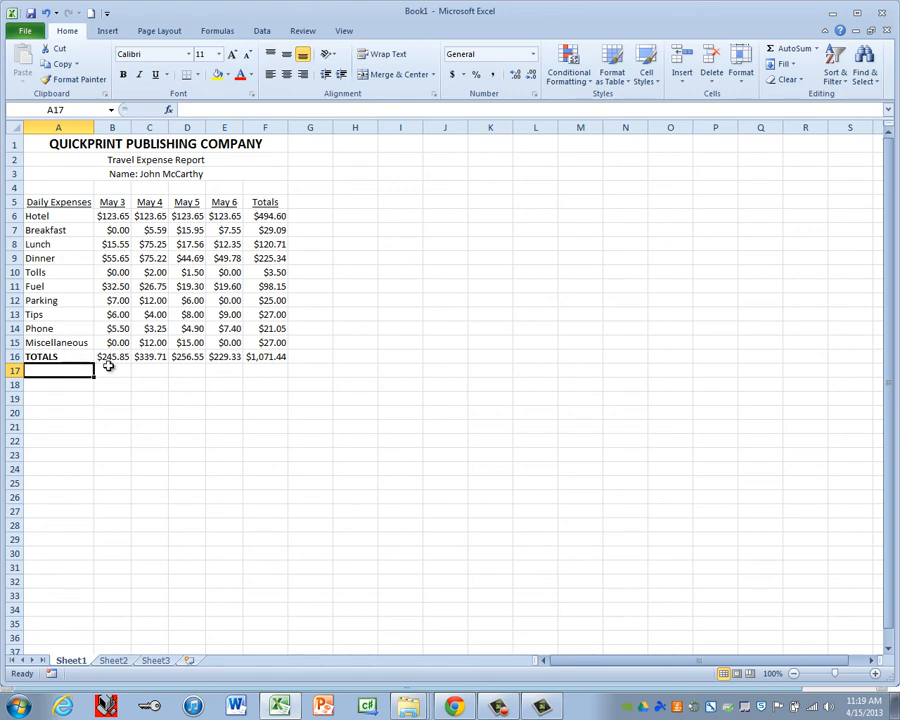
click(58, 356)
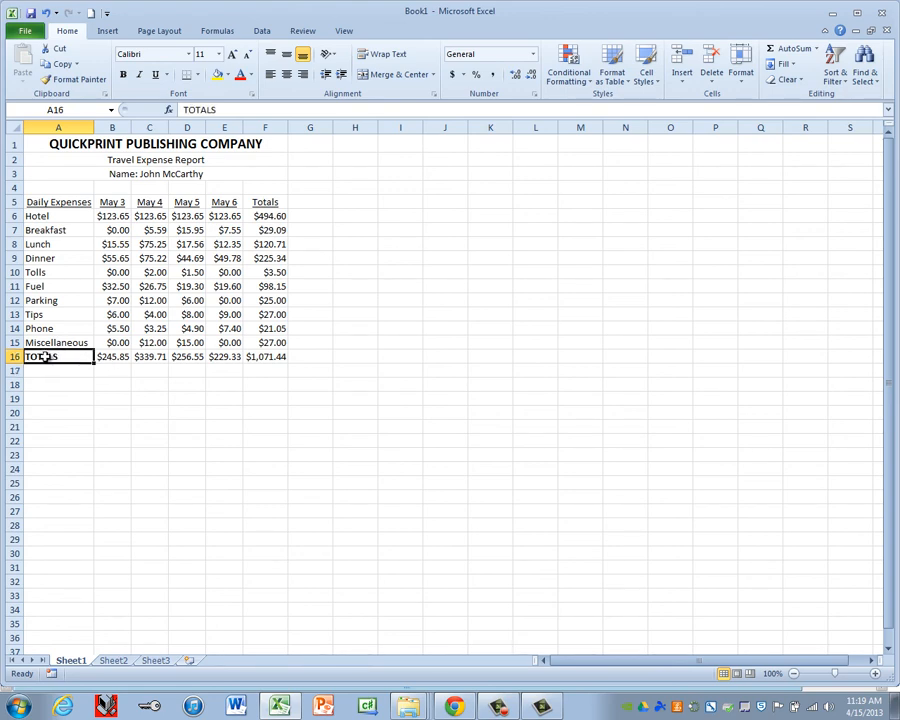
- Apply a Top and Double Bottom Border to the TOTALS row A16:F16
drag(40, 356, 268, 356)
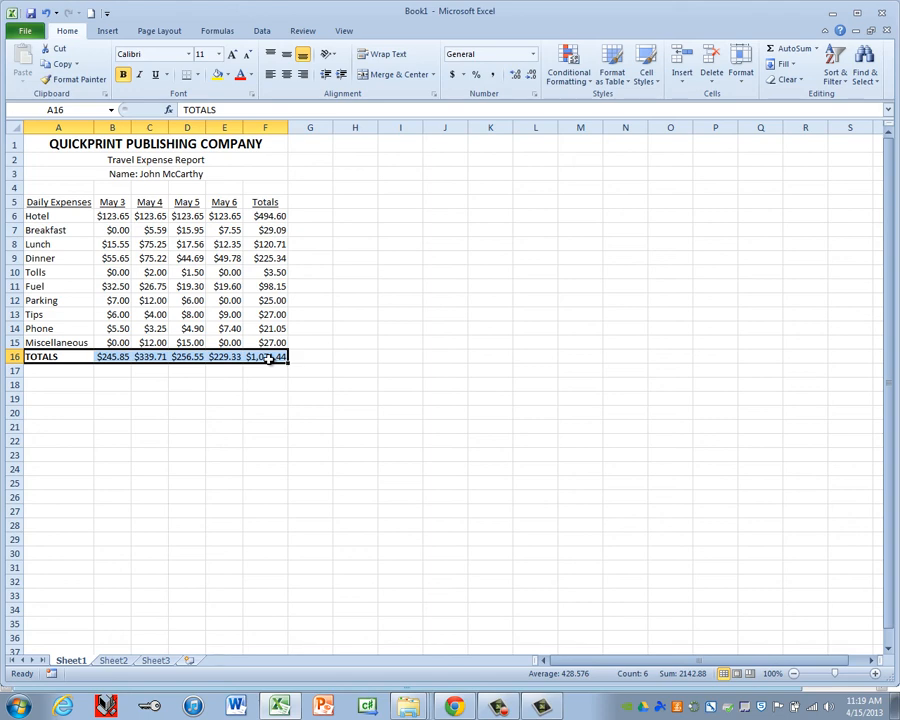
mouse_move(172, 96)
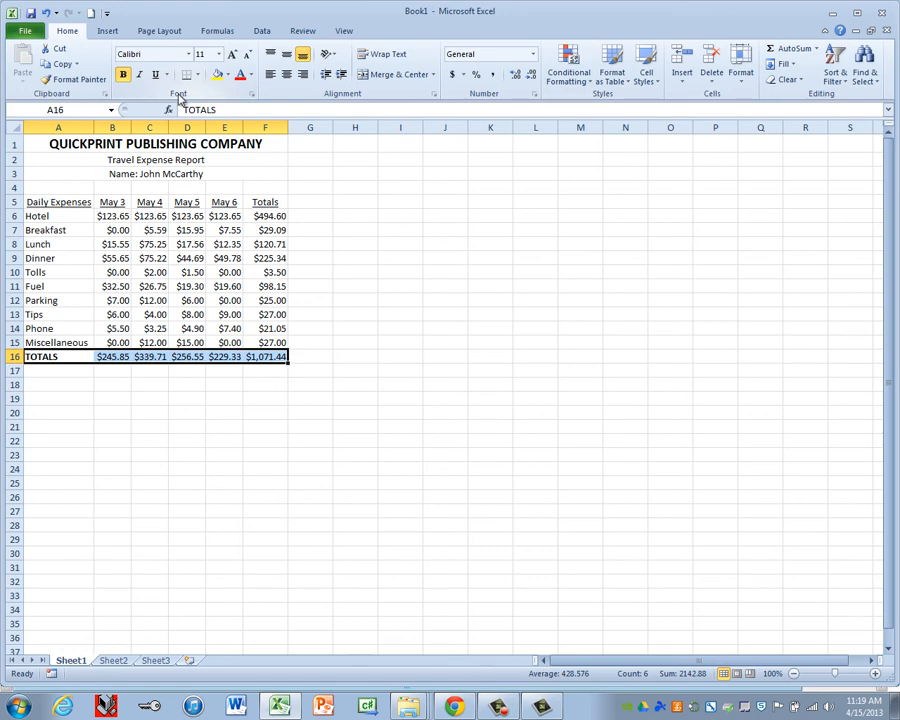
mouse_move(188, 74)
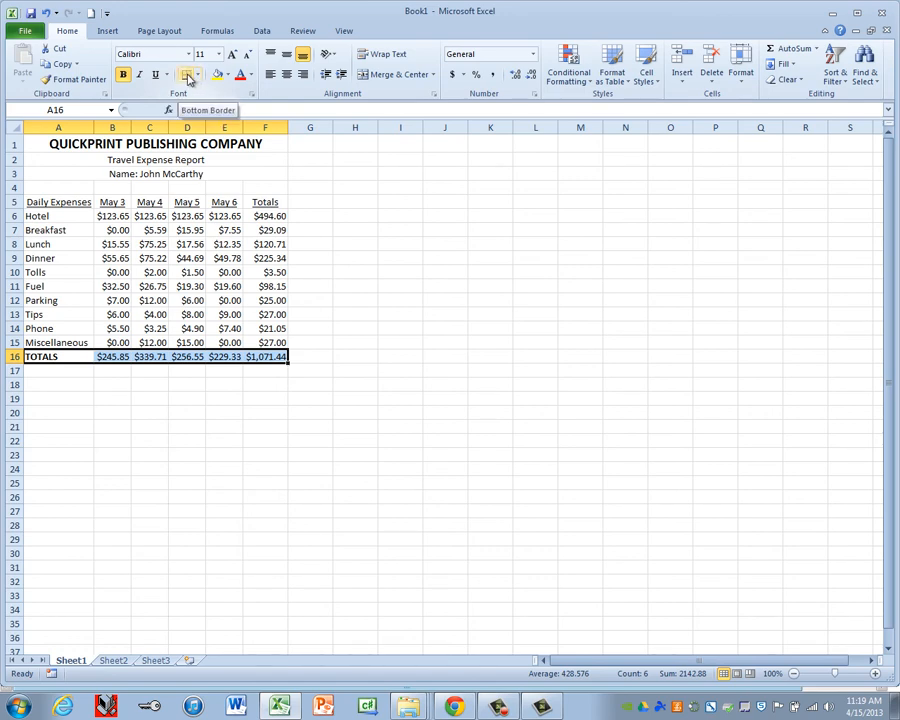
click(200, 76)
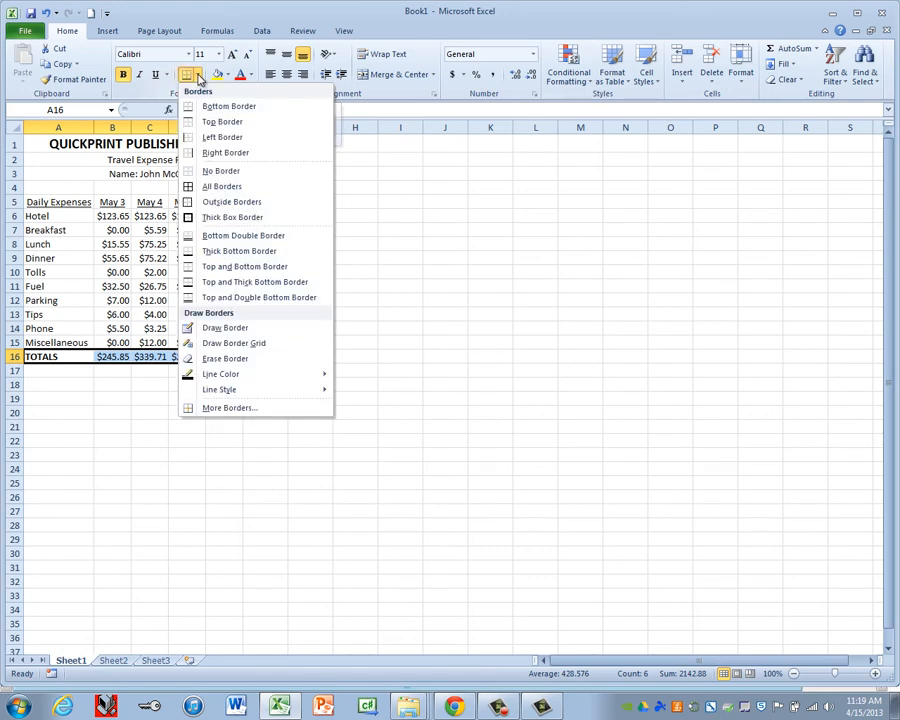
mouse_move(232, 216)
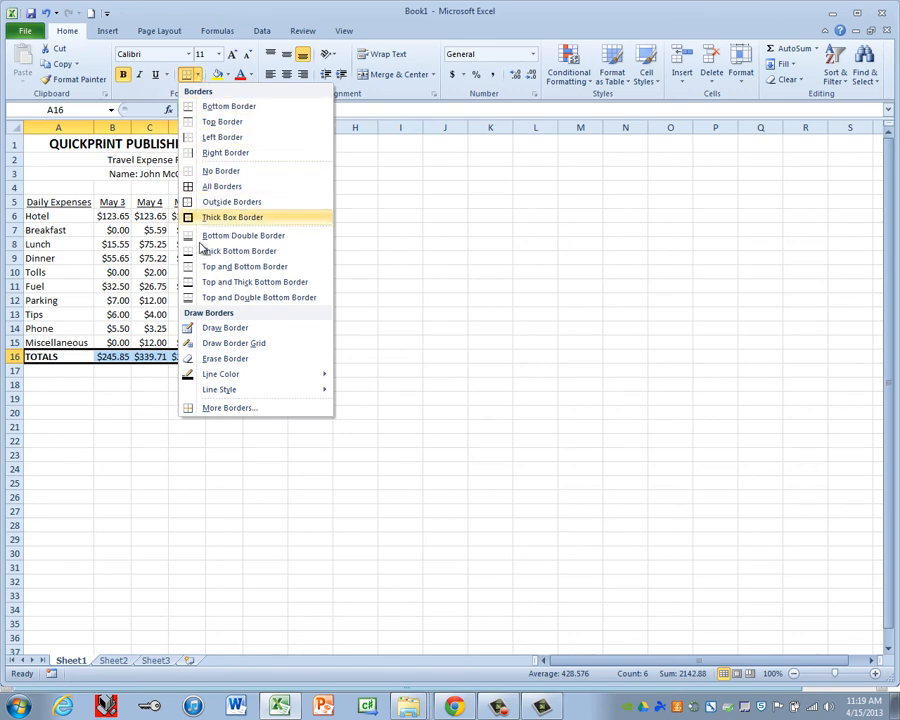
mouse_move(258, 296)
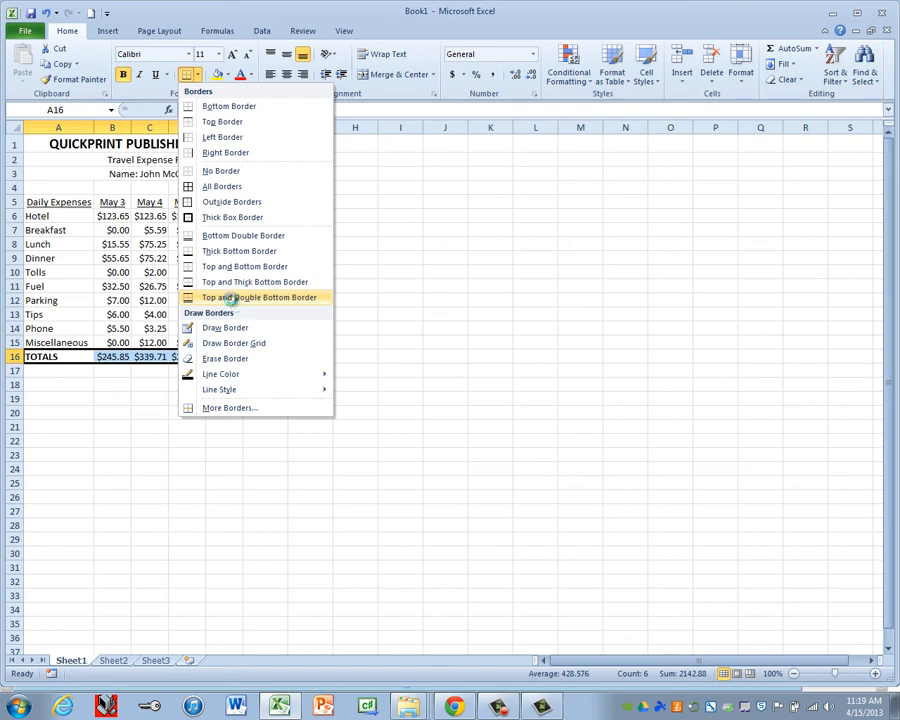
click(260, 296)
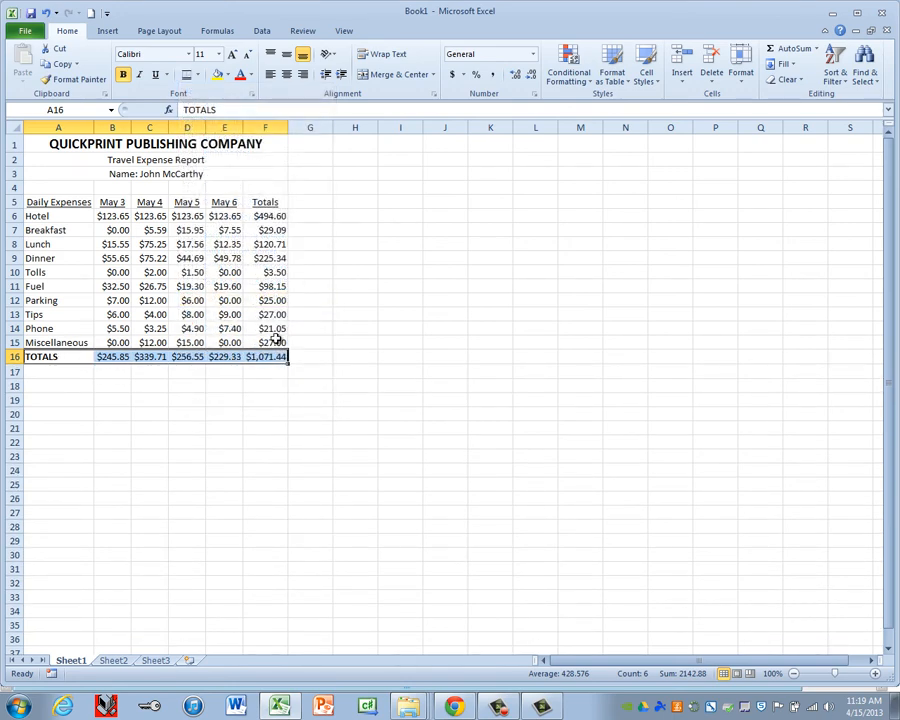
click(310, 328)
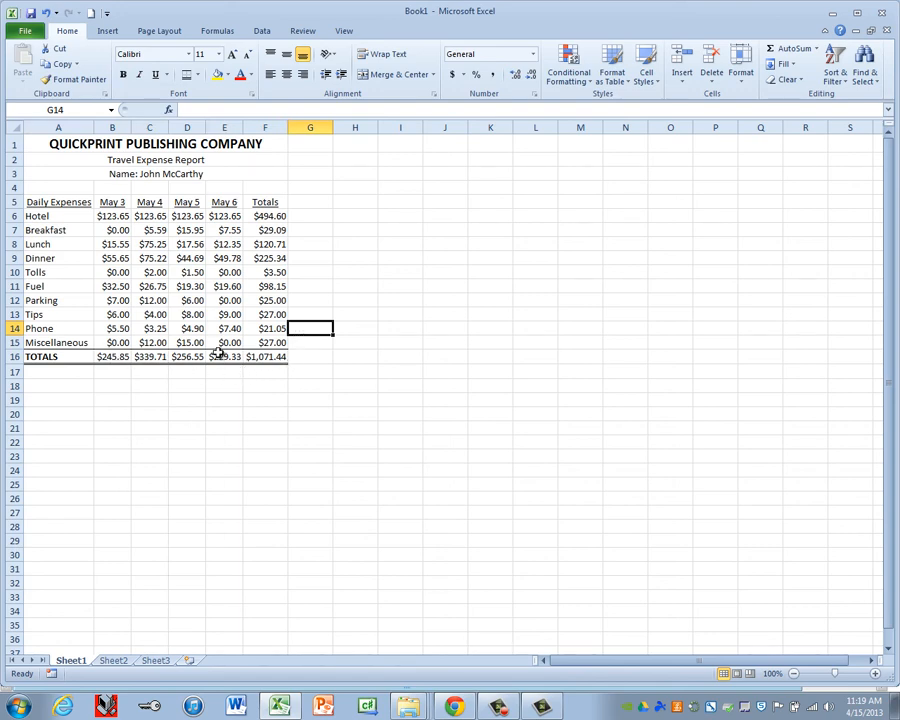
mouse_move(252, 384)
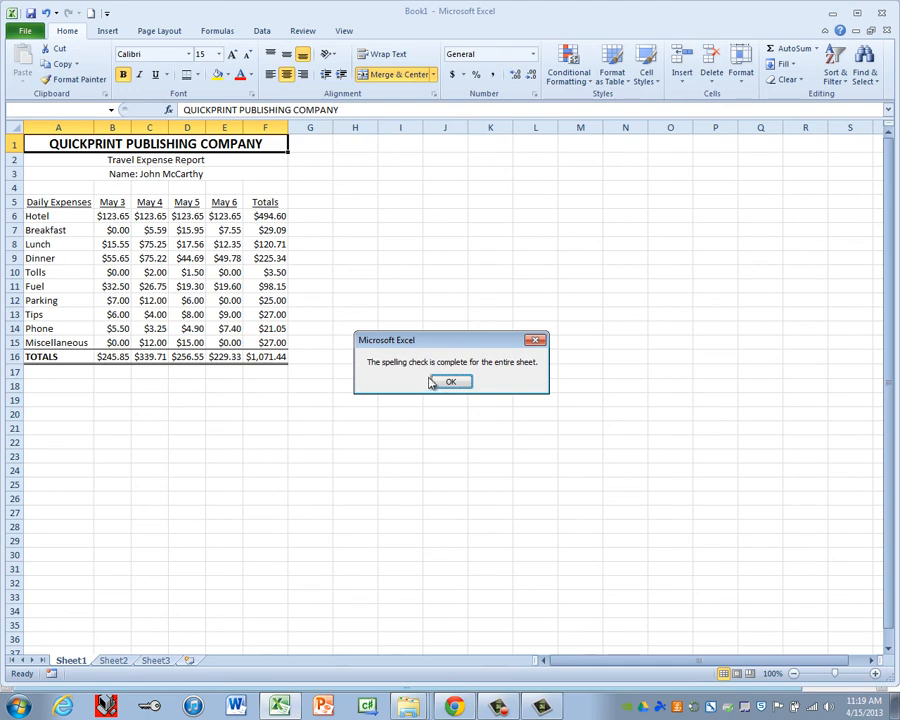
- Dismiss the spell-check message and tick Center horizontally in Page Setup's Margins
click(448, 380)
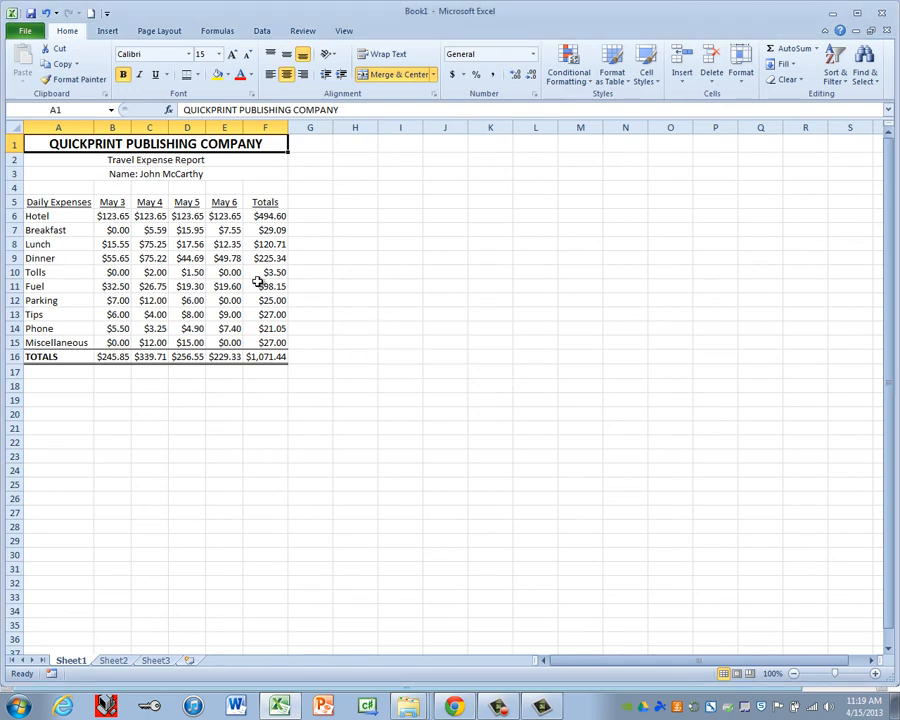
mouse_move(156, 30)
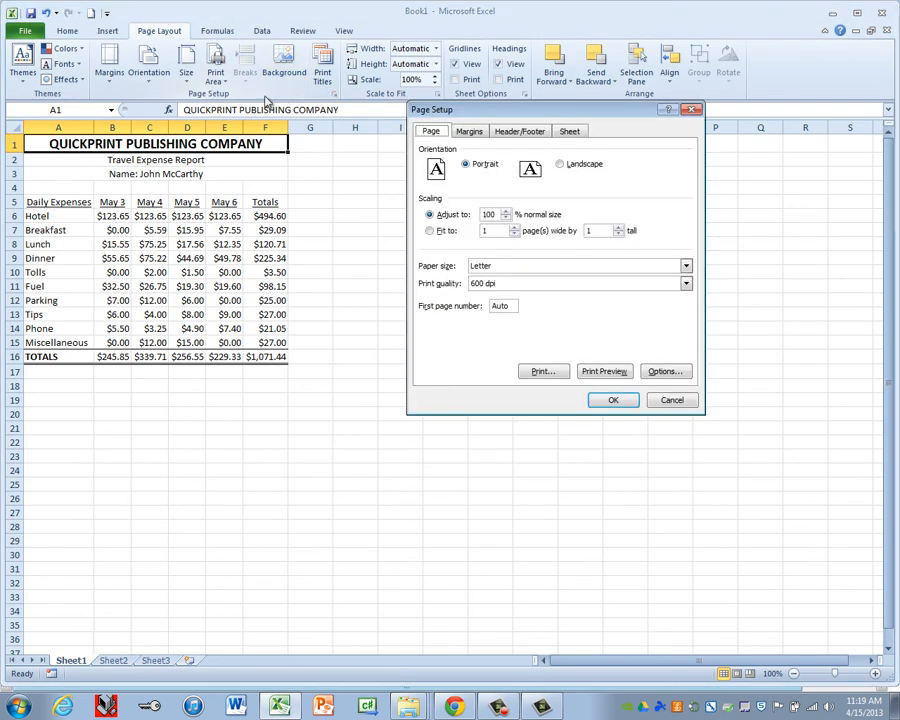
click(468, 132)
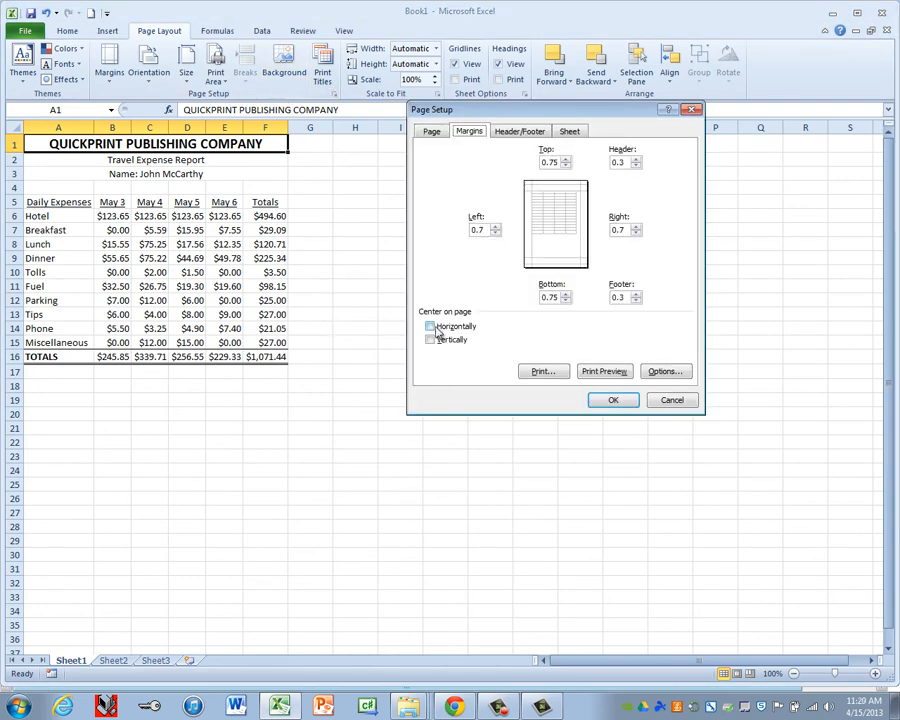
click(612, 400)
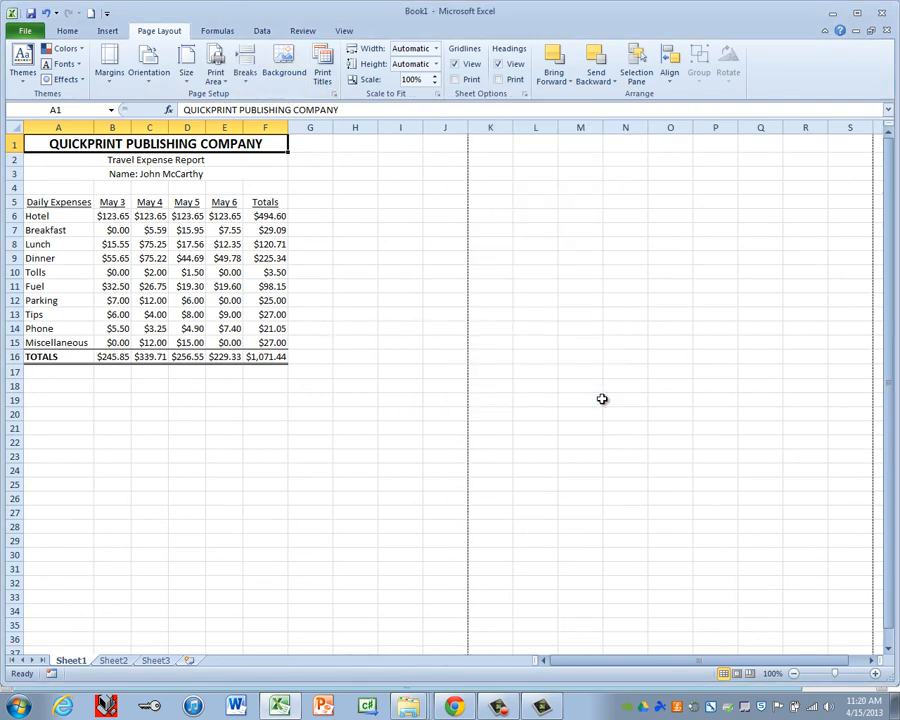
click(108, 30)
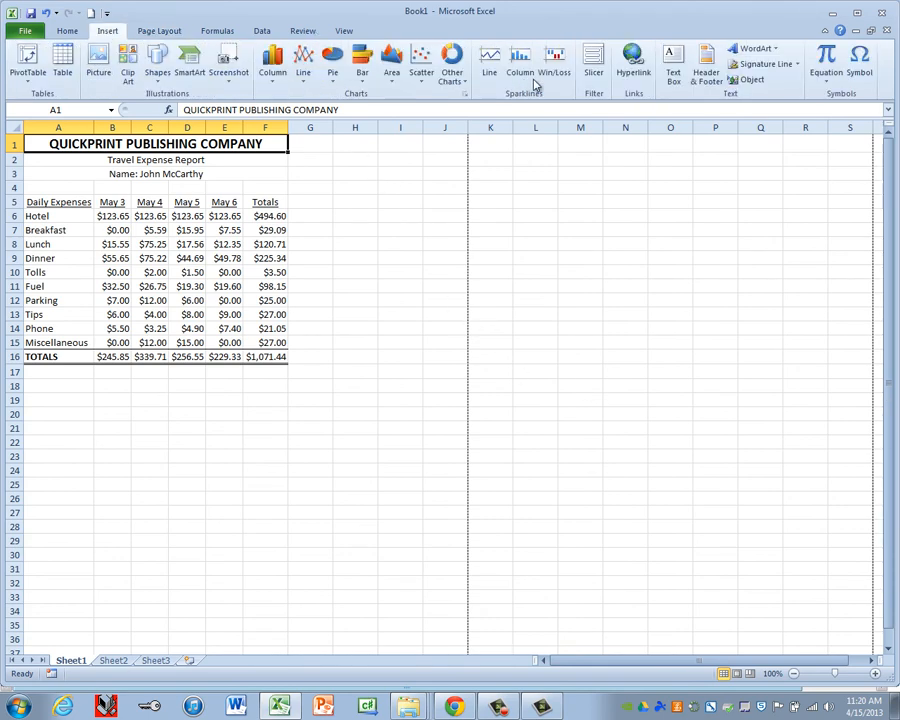
- Enter 'Student Name' in the left header section and return to Normal view
click(706, 60)
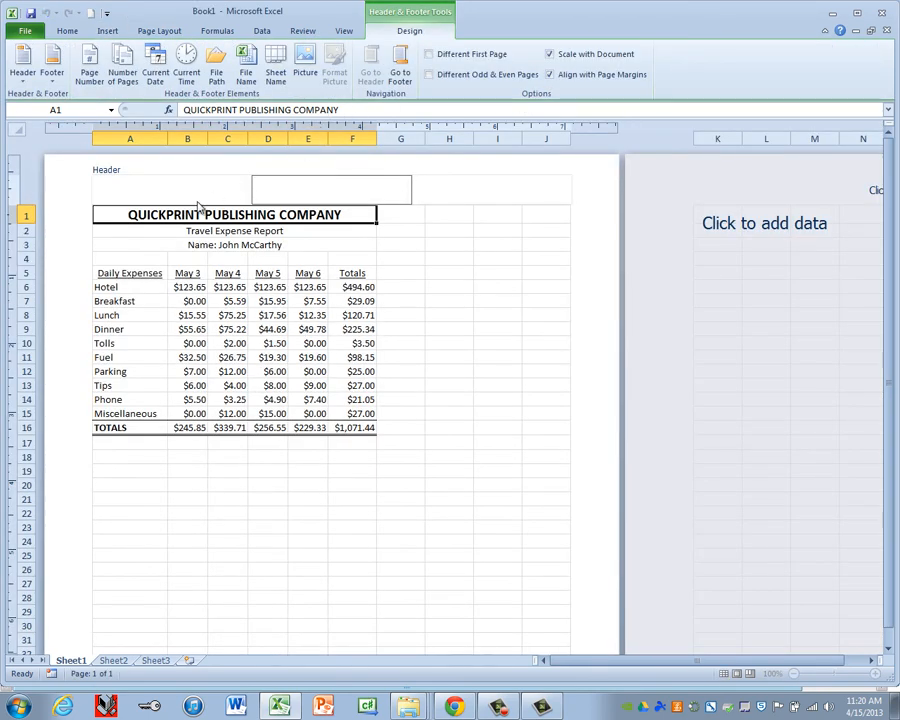
click(170, 188)
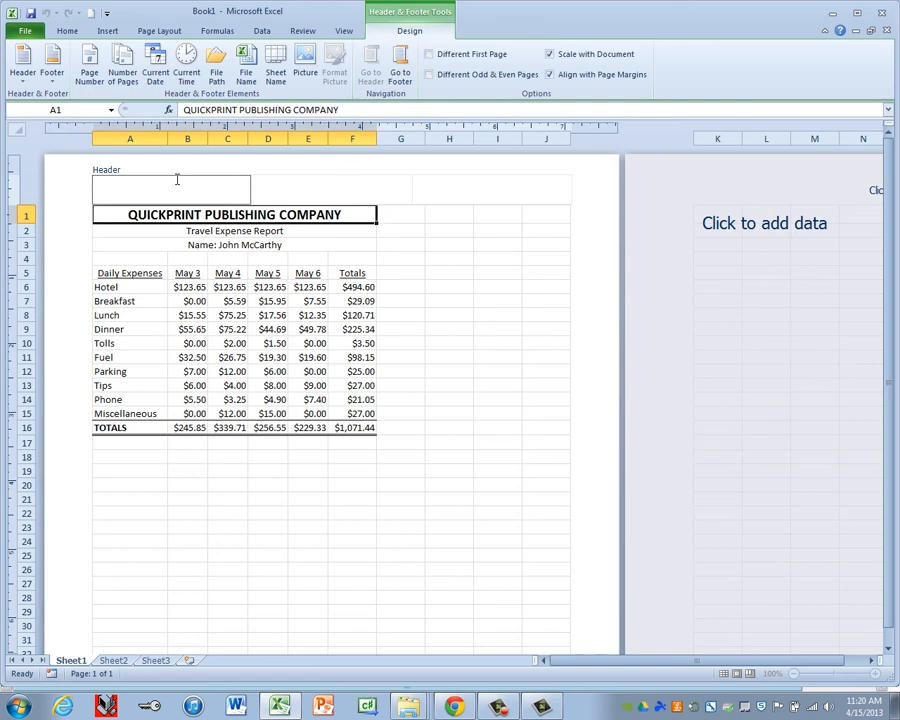
text(Student)
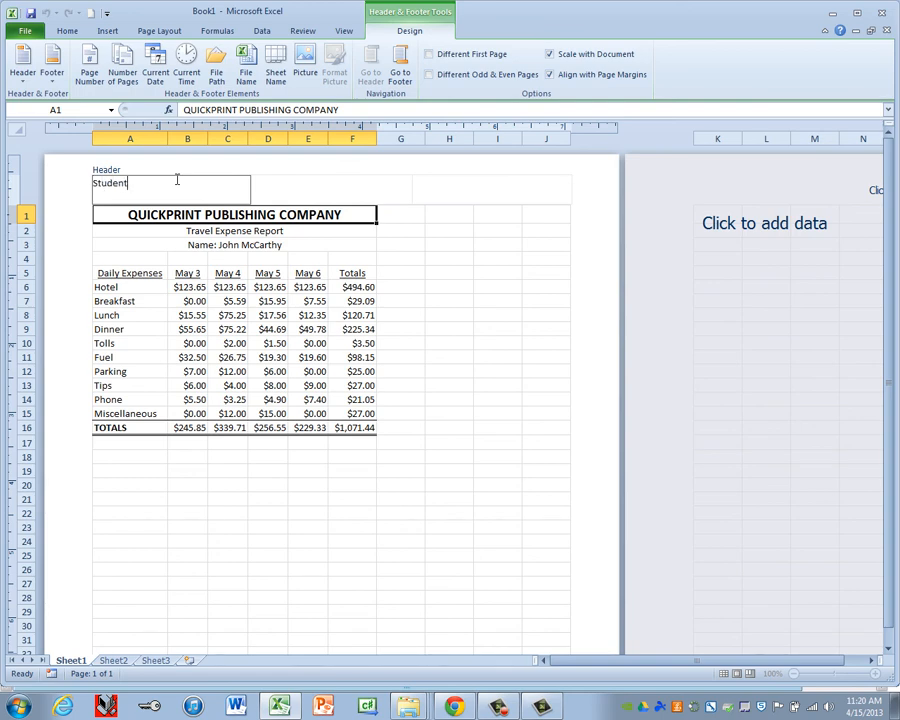
text(Name)
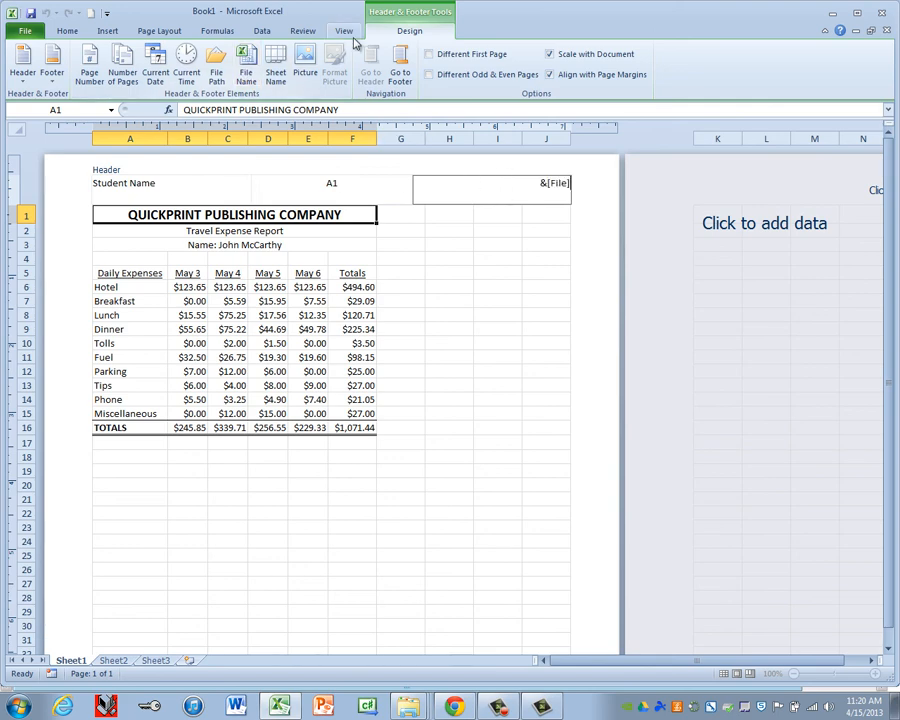
click(344, 32)
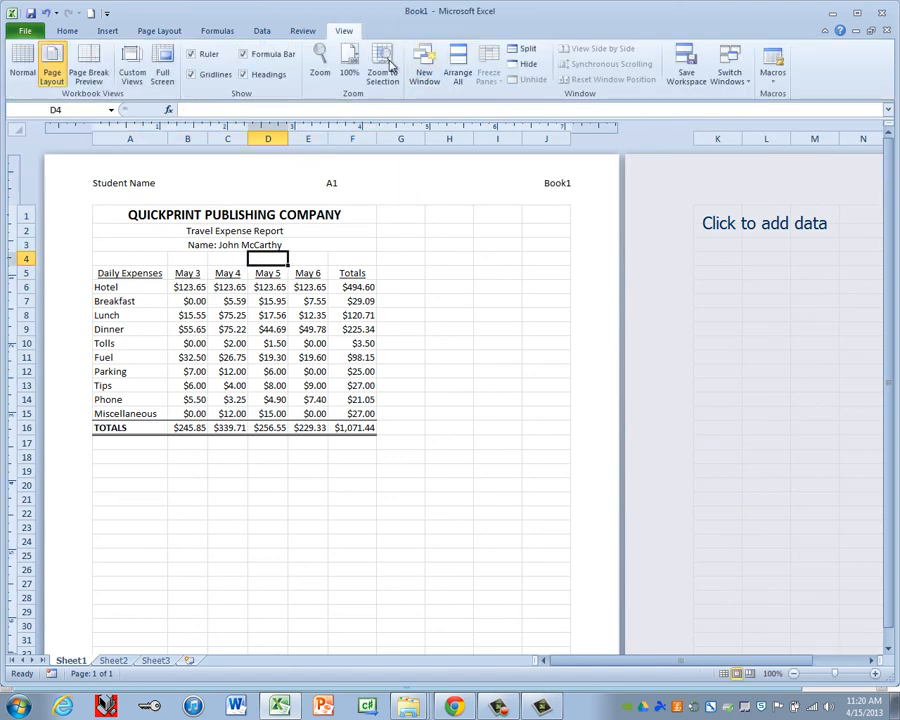
click(22, 64)
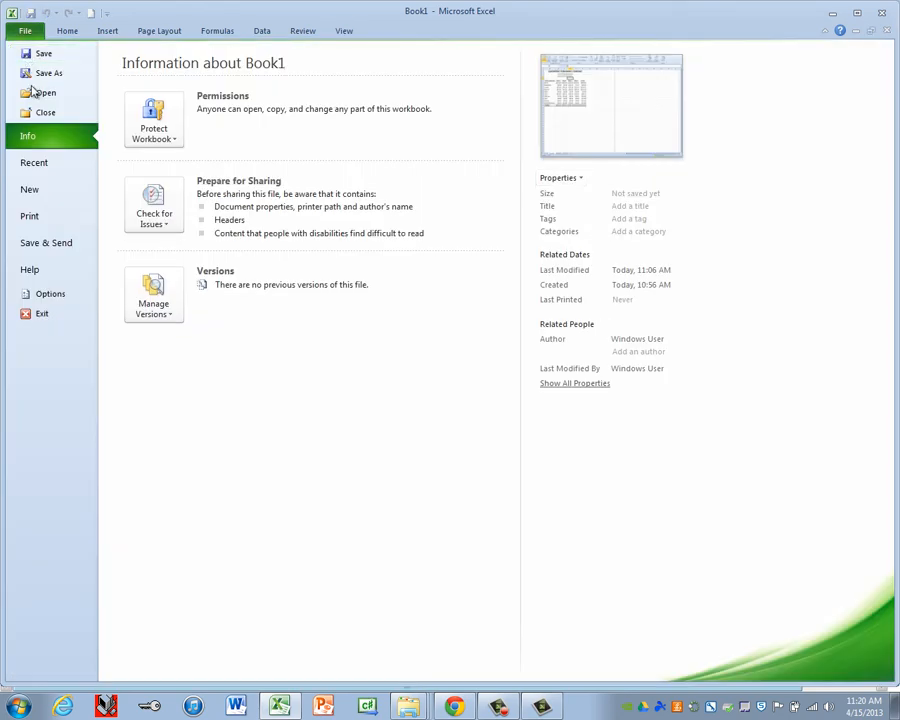
- Save the workbook as Project 5 in the network drive's Excel folder via Save As
click(48, 72)
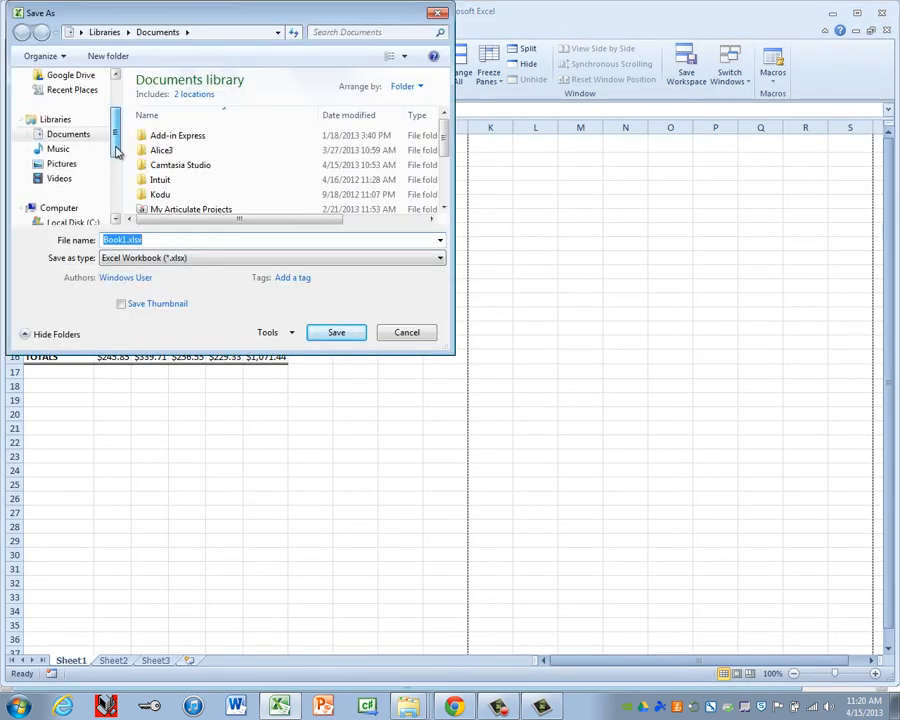
click(72, 178)
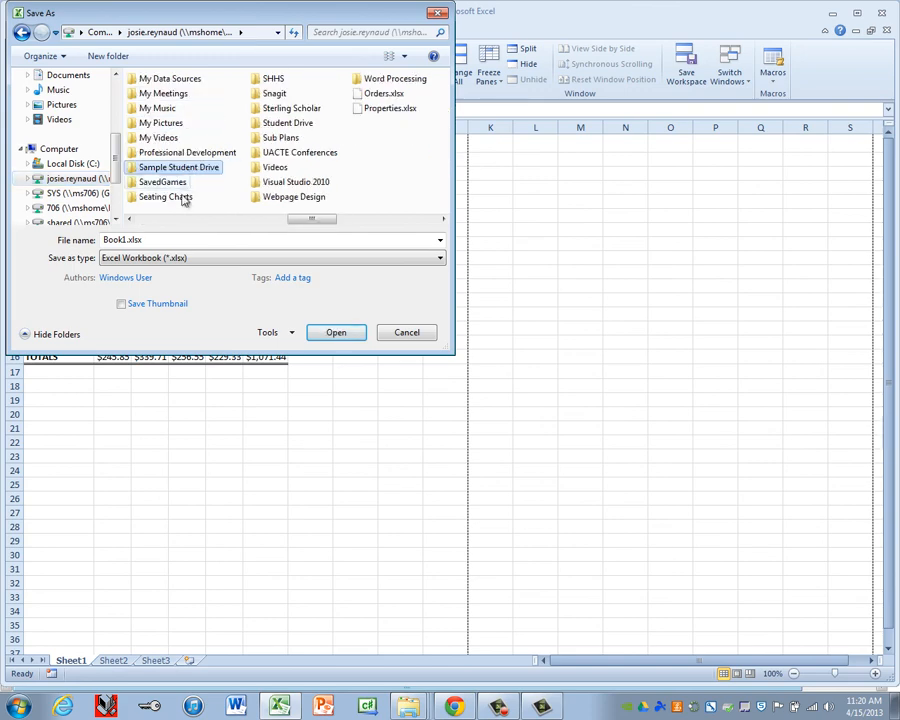
double_click(178, 168)
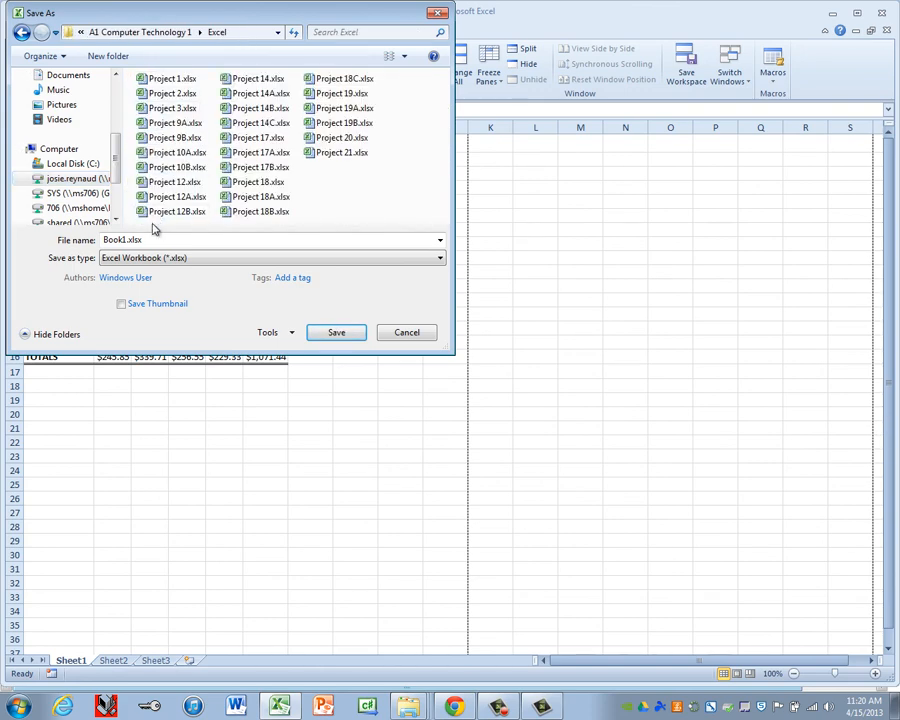
text(Pr)
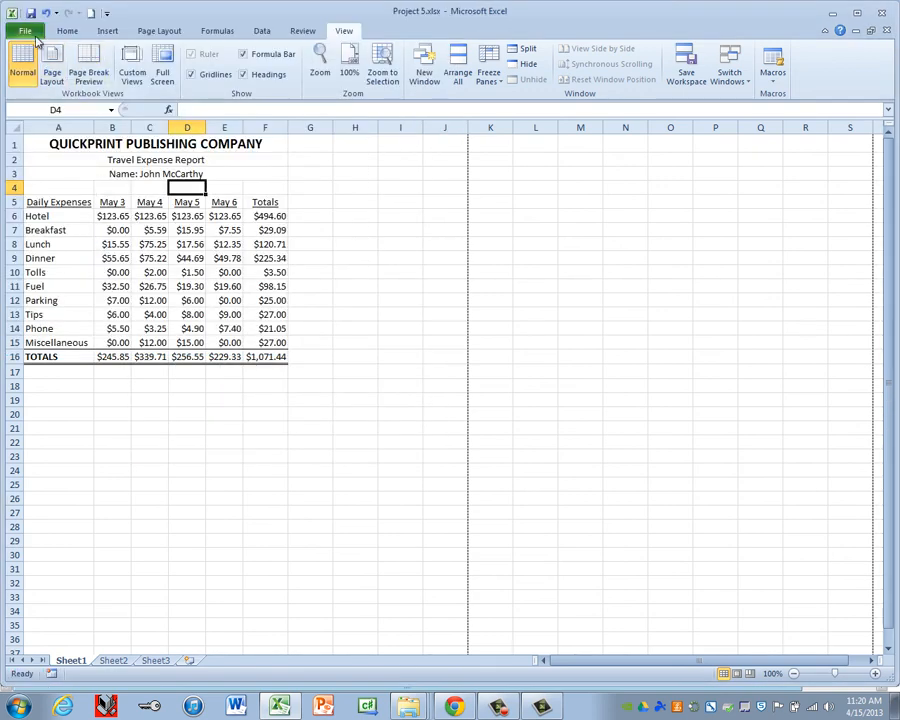
- Show the print preview of Project 5 with its header and centered table
click(24, 32)
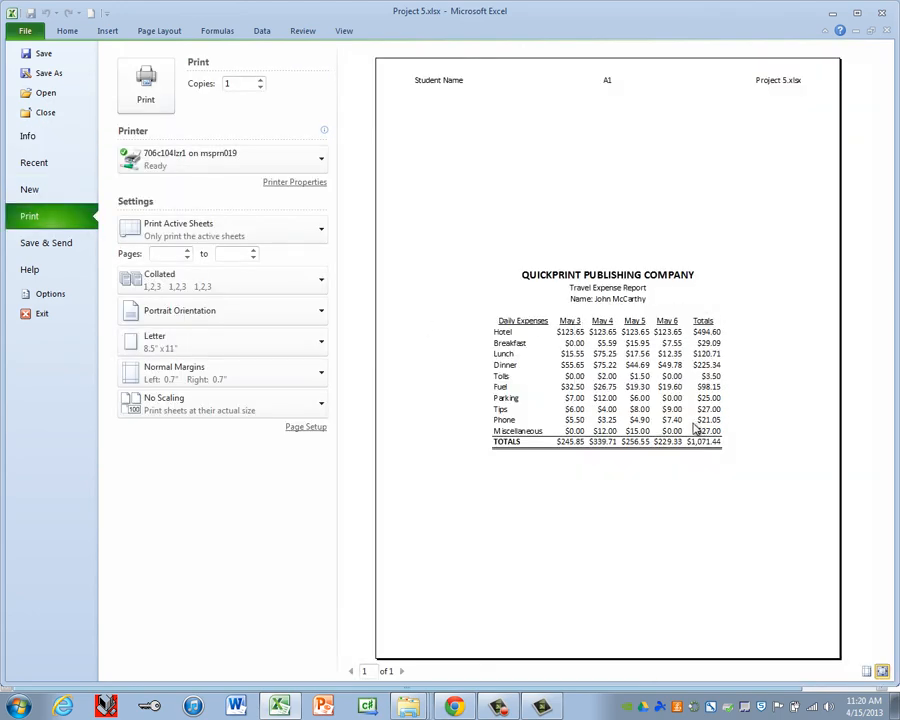
mouse_move(46, 244)
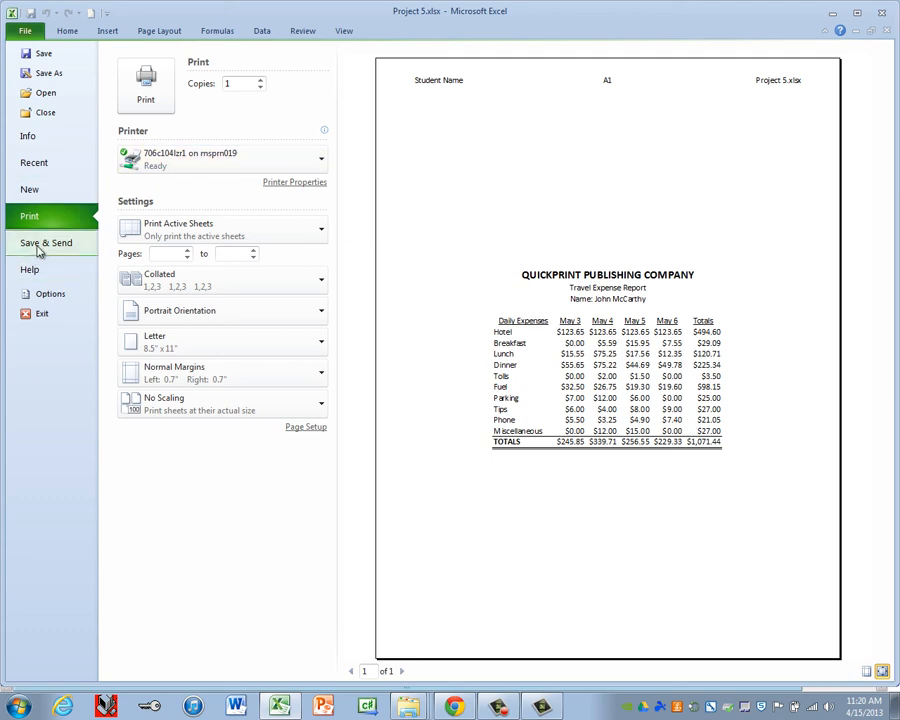
- Publish the workbook as Project 5.pdf through Save & Send > Create PDF/XPS
click(46, 244)
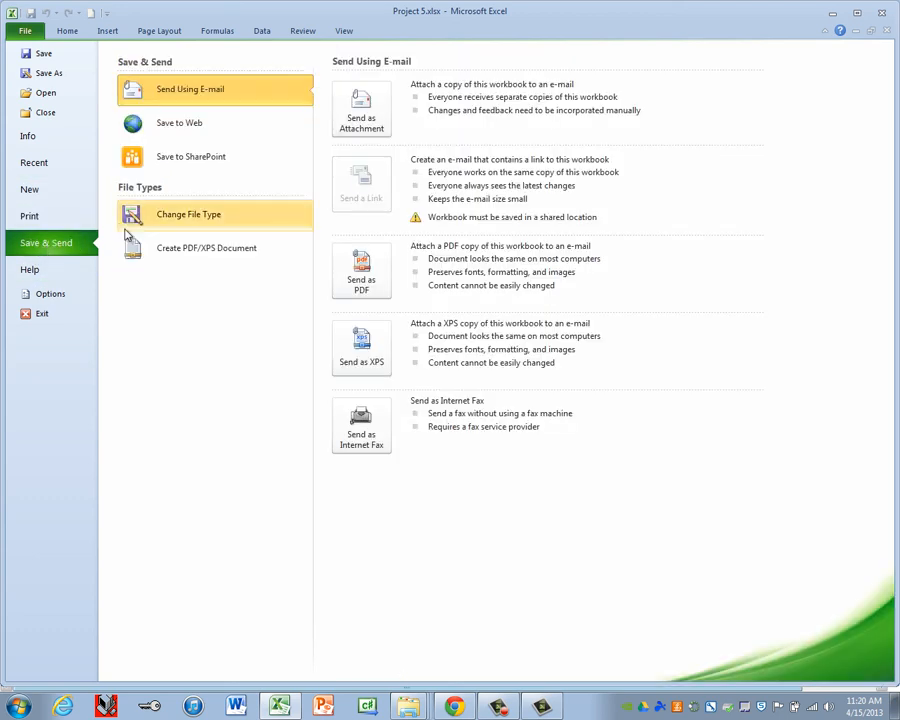
click(204, 248)
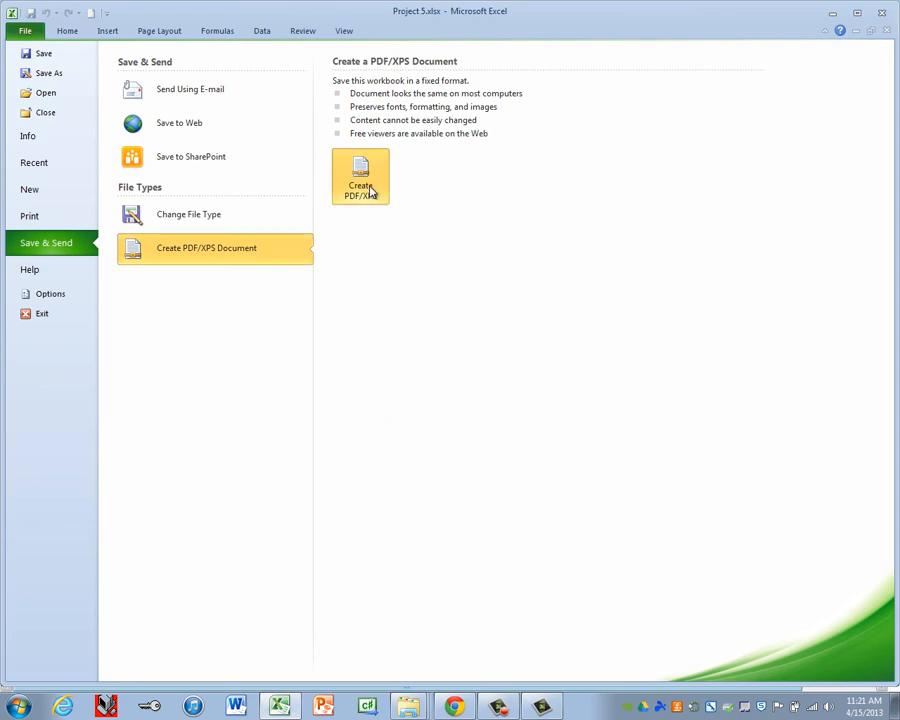
click(360, 176)
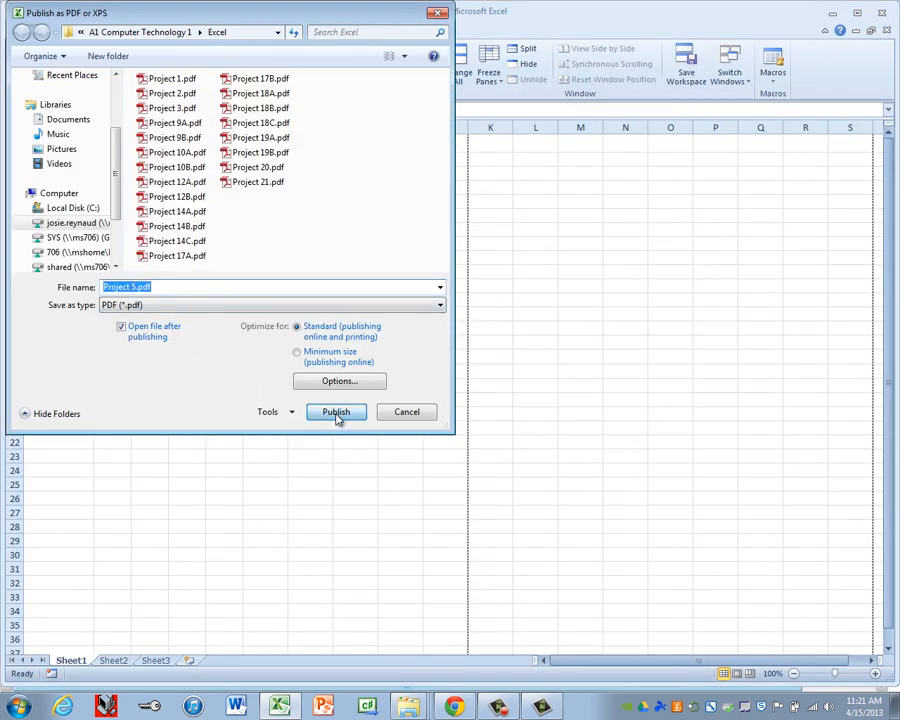
click(336, 412)
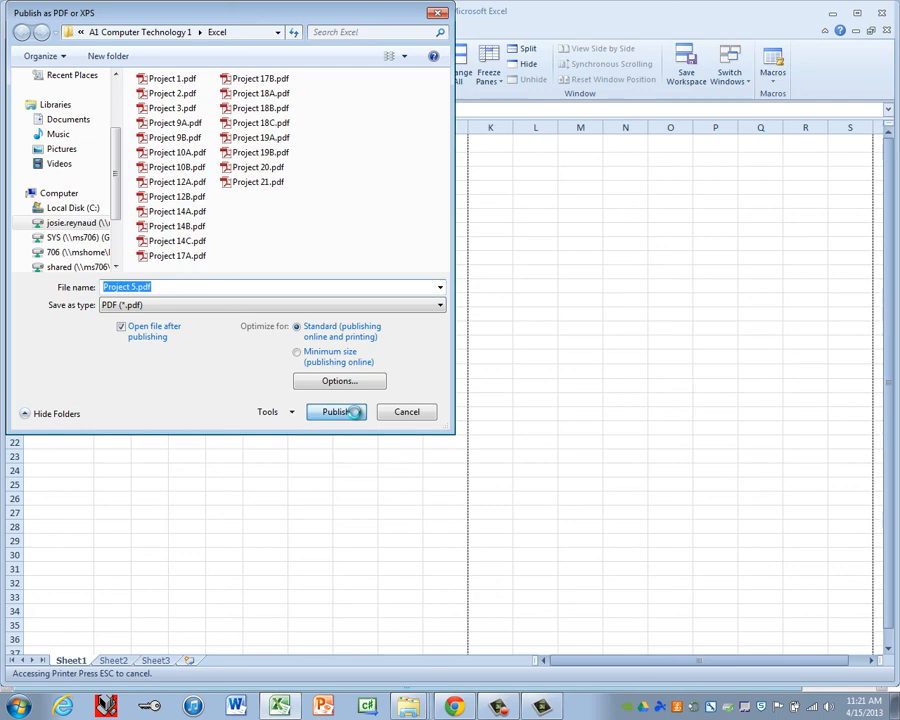
click(332, 412)
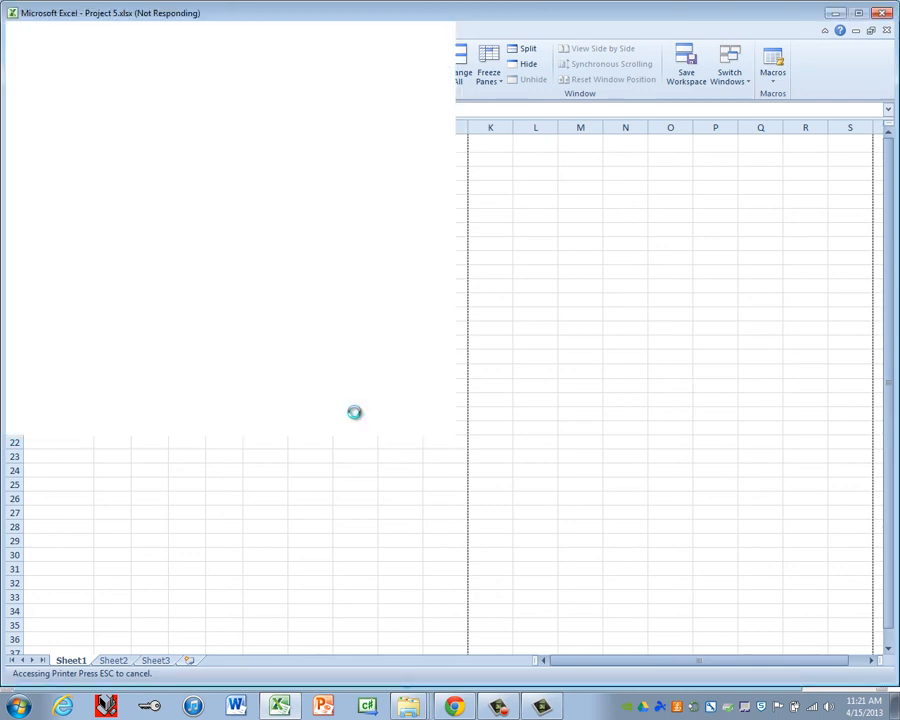